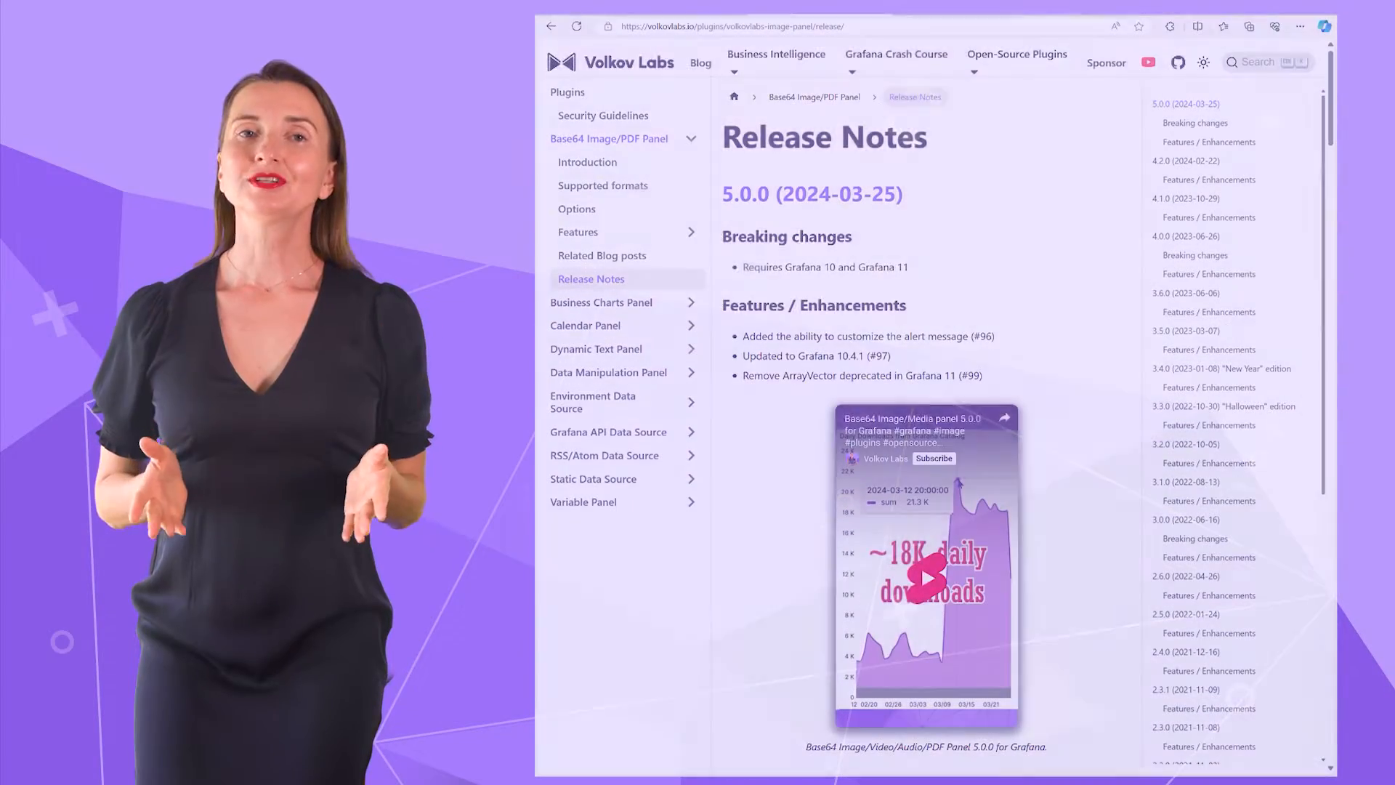
# - Scroll through the Base64 Image panel release notes and look up a Base64 converter
pyautogui.scroll(-3)
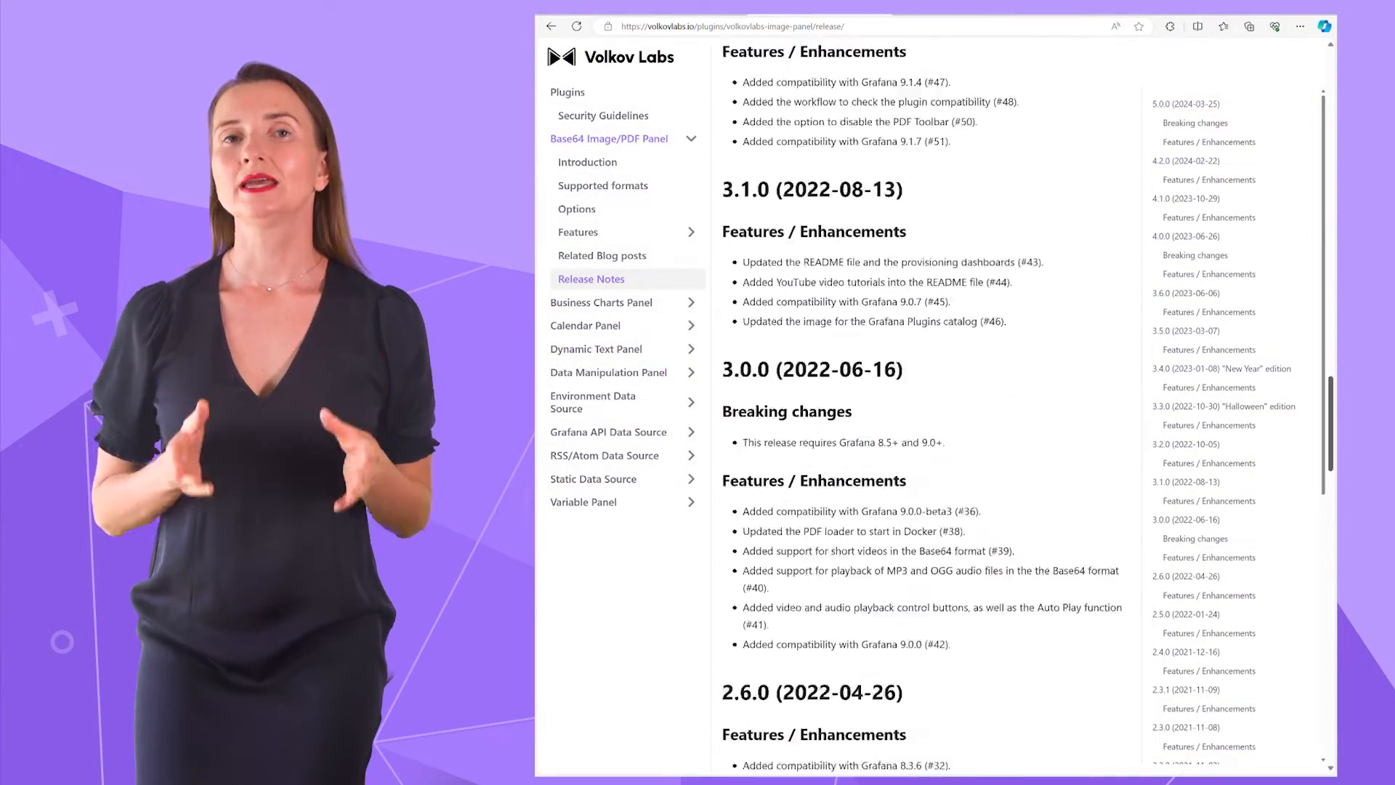
pyautogui.scroll(-3)
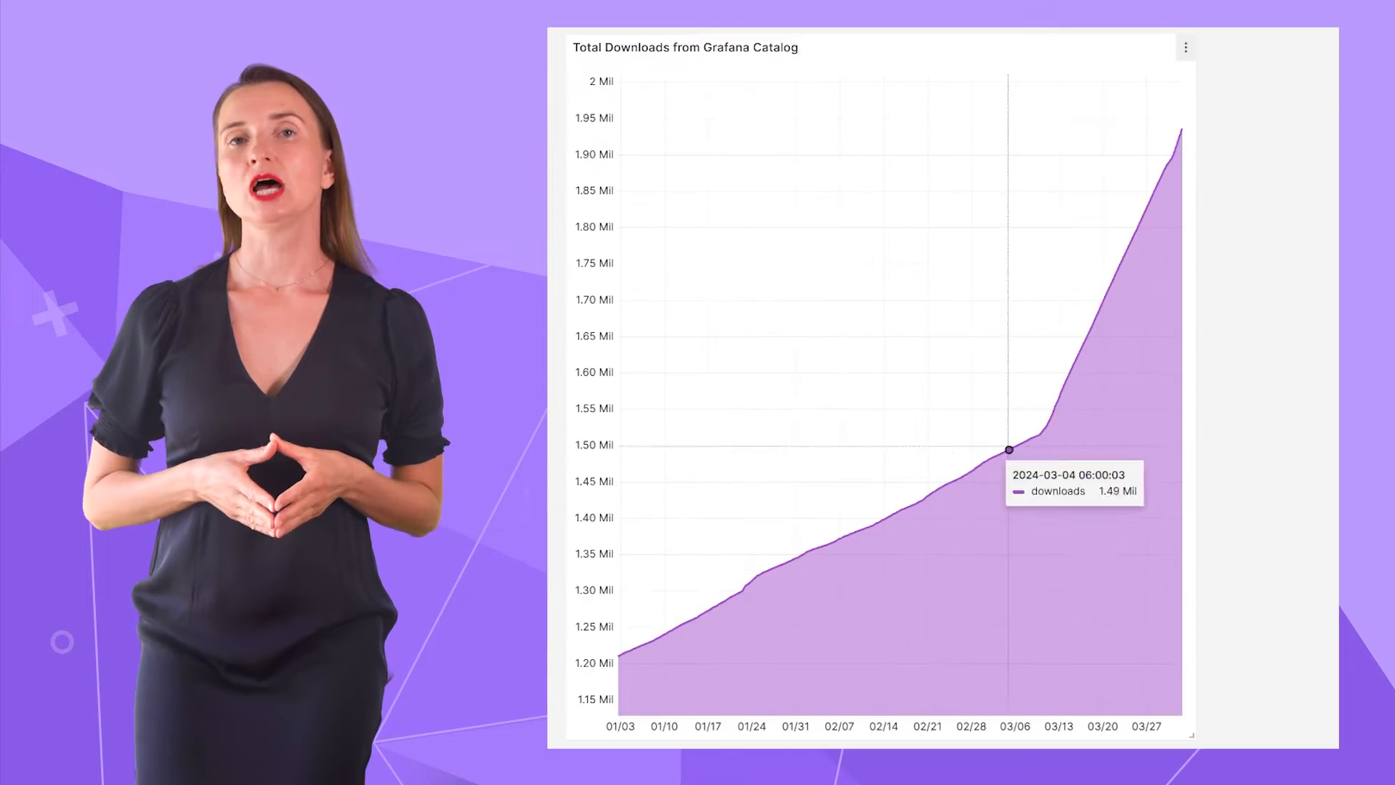
pyautogui.moveTo(1176, 141)
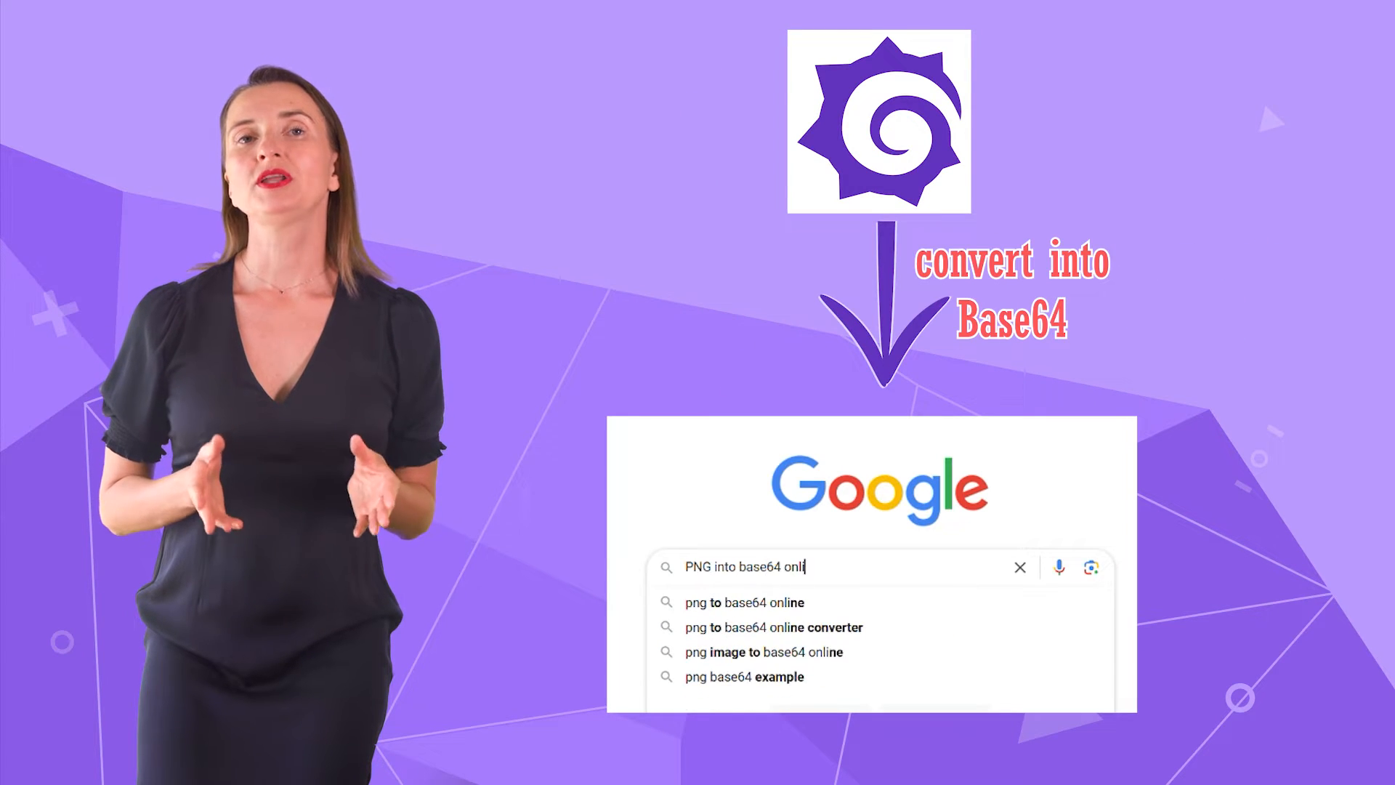
pyautogui.write('converter')
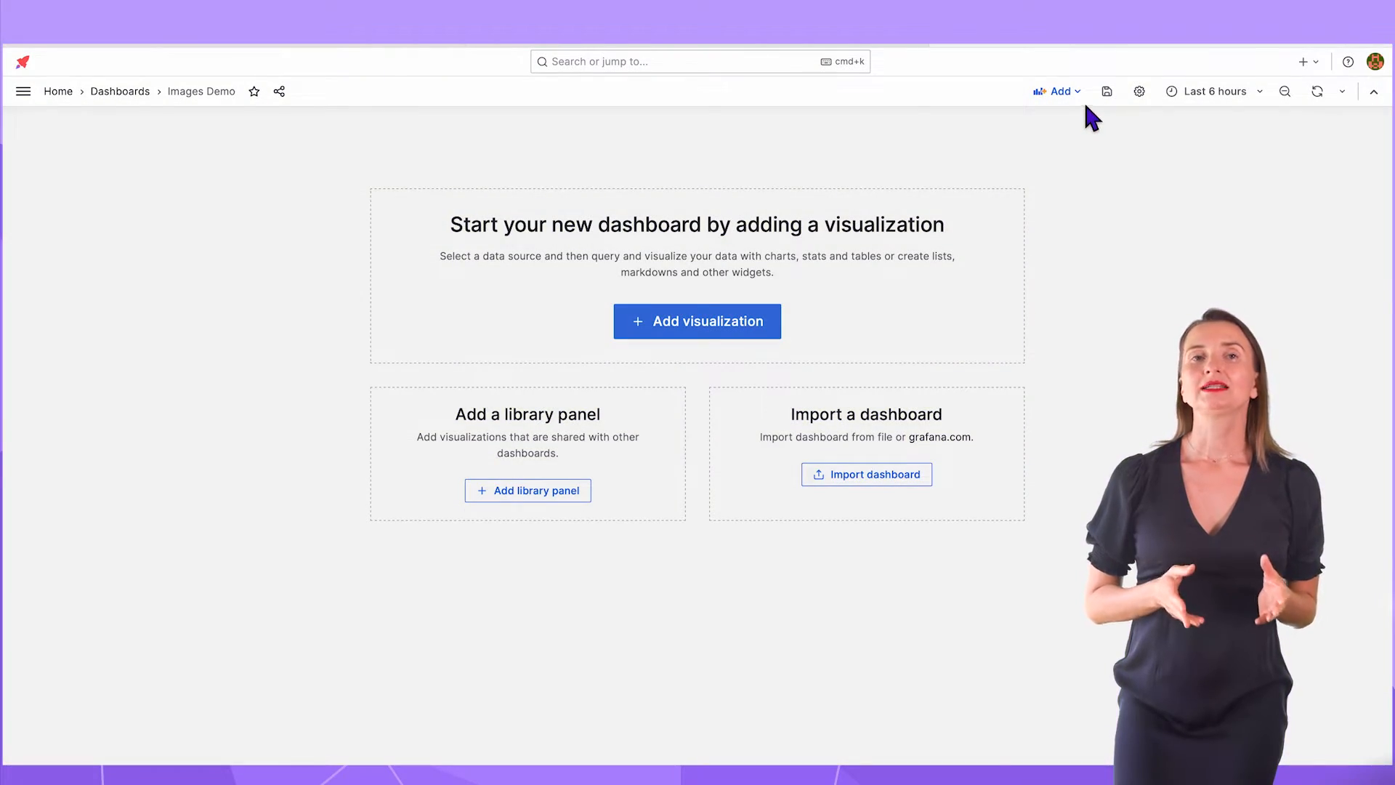
# - Add a new visualization panel to the Images Demo dashboard
pyautogui.click(1056, 90)
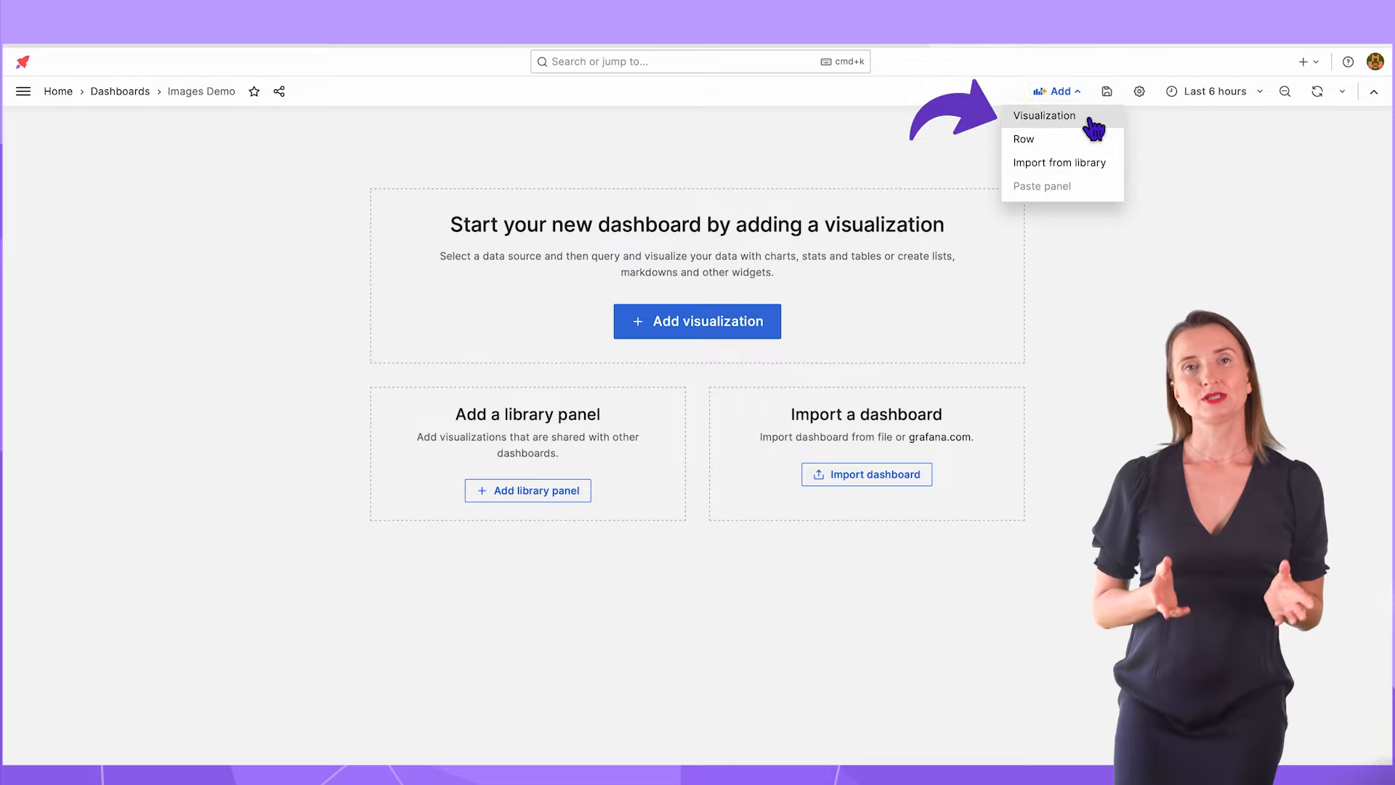
pyautogui.click(1045, 115)
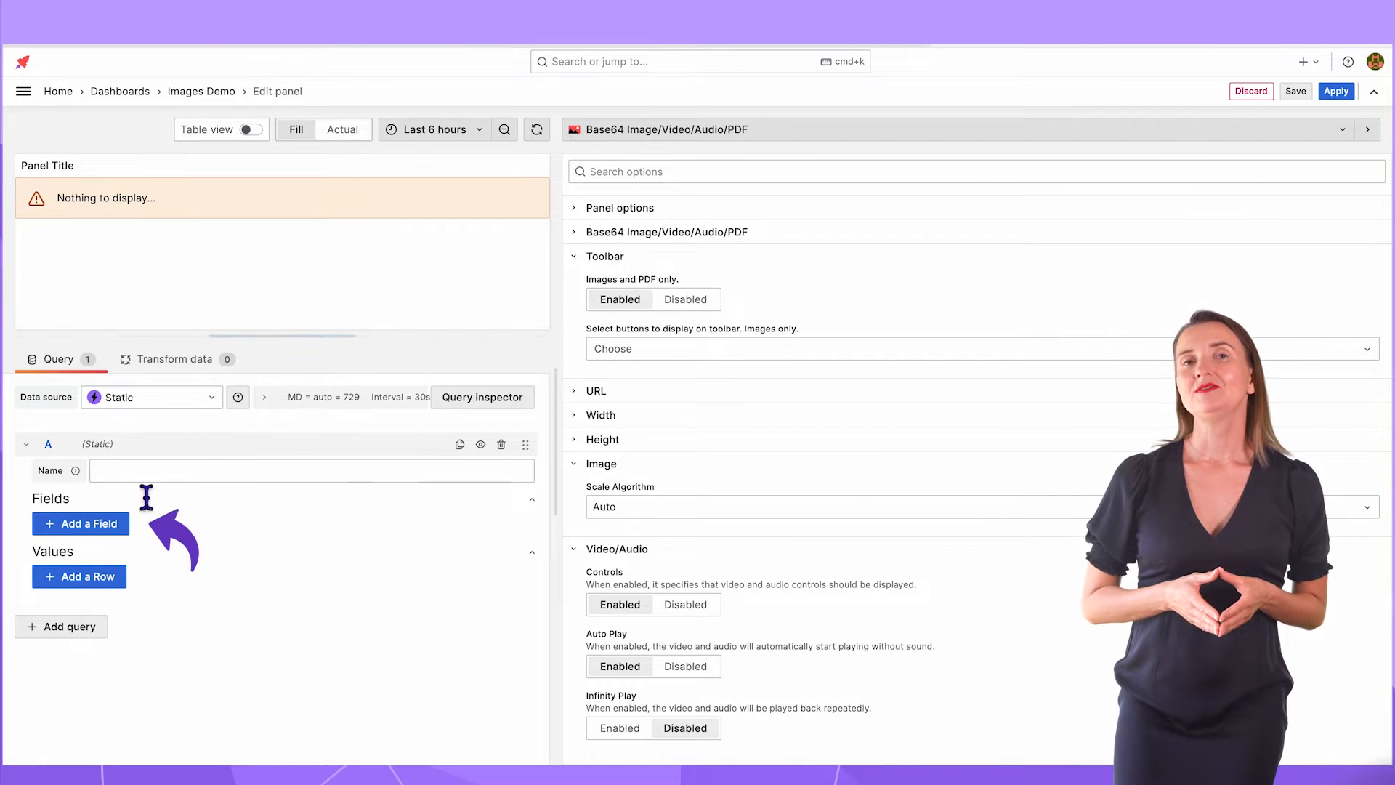
# - Add an image string field with one row of Base64 PNG data rendering the Grafana logo
pyautogui.click(80, 523)
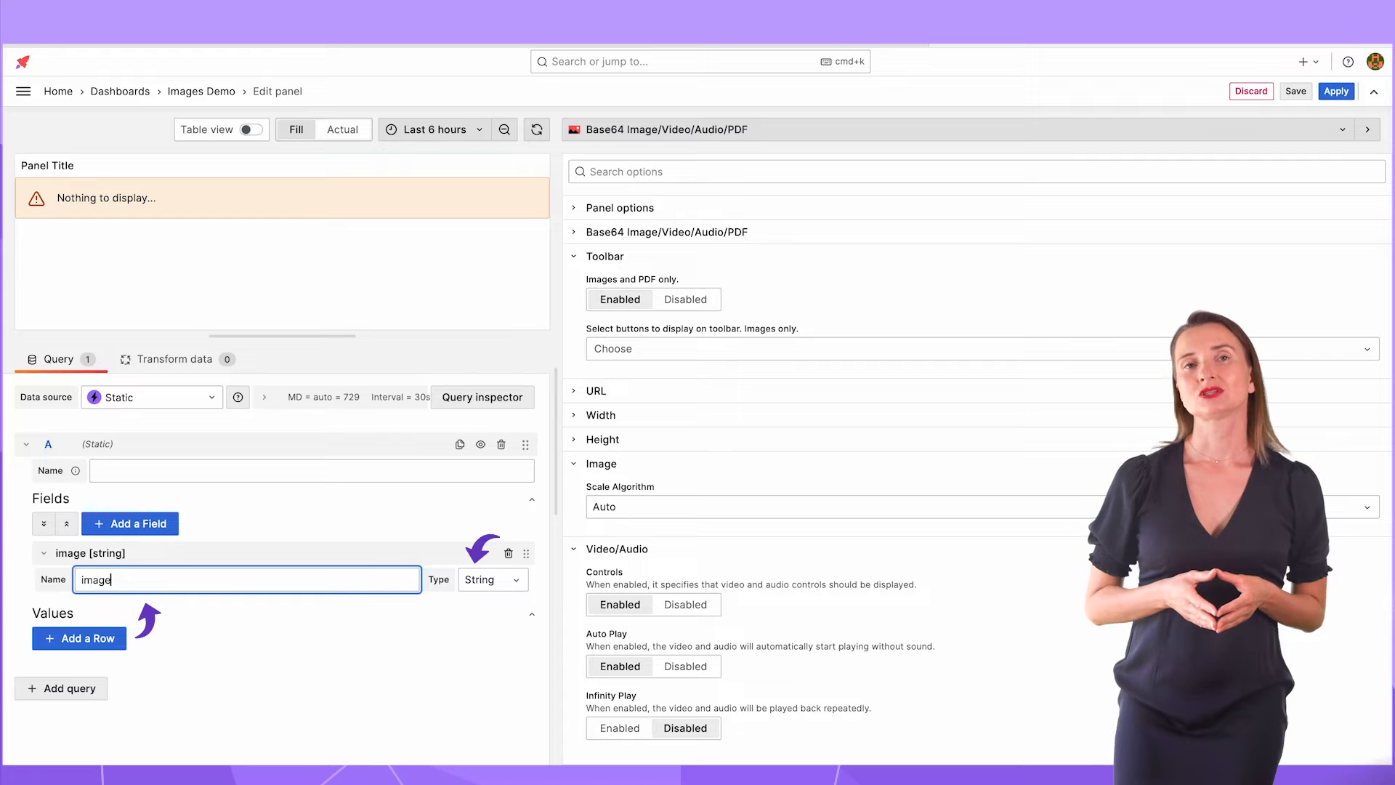
pyautogui.click(128, 638)
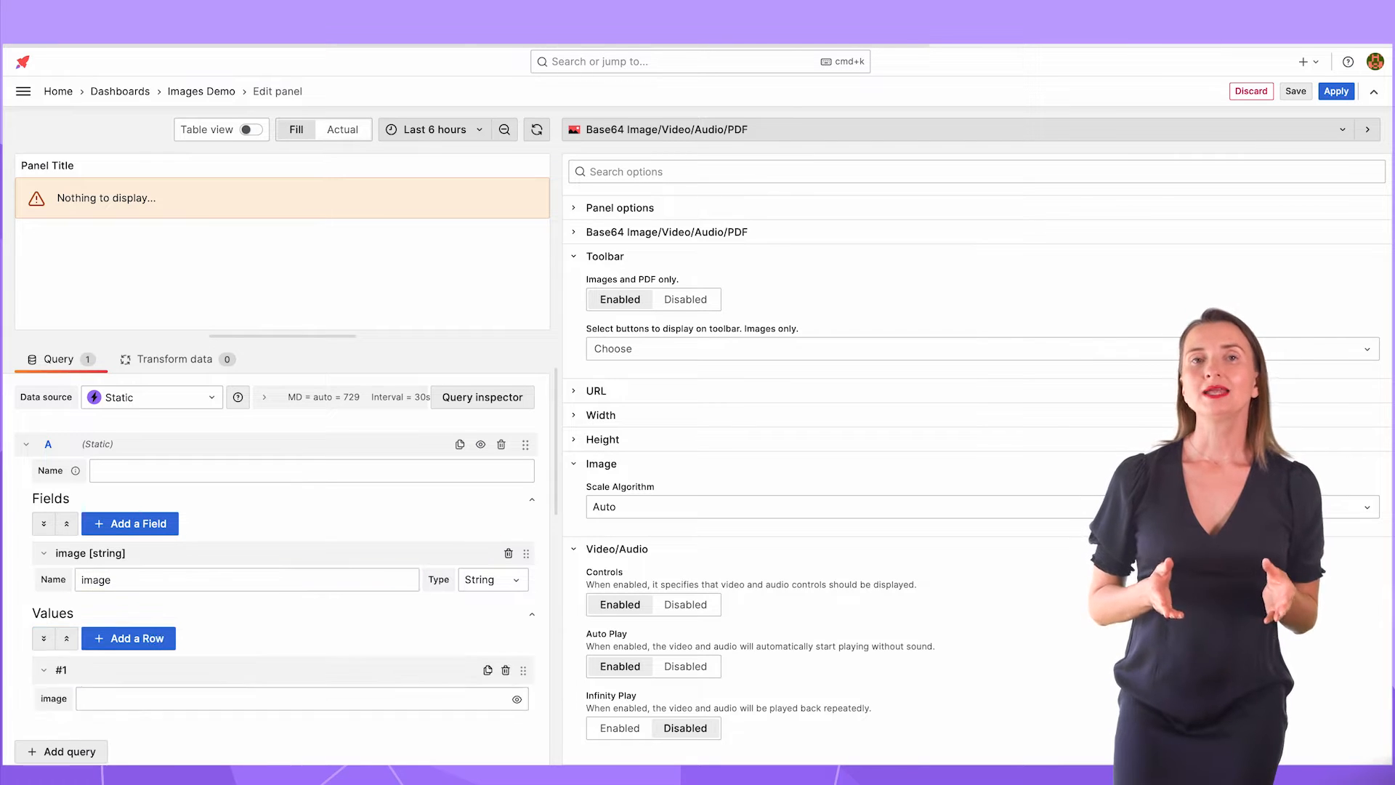
pyautogui.click(293, 684)
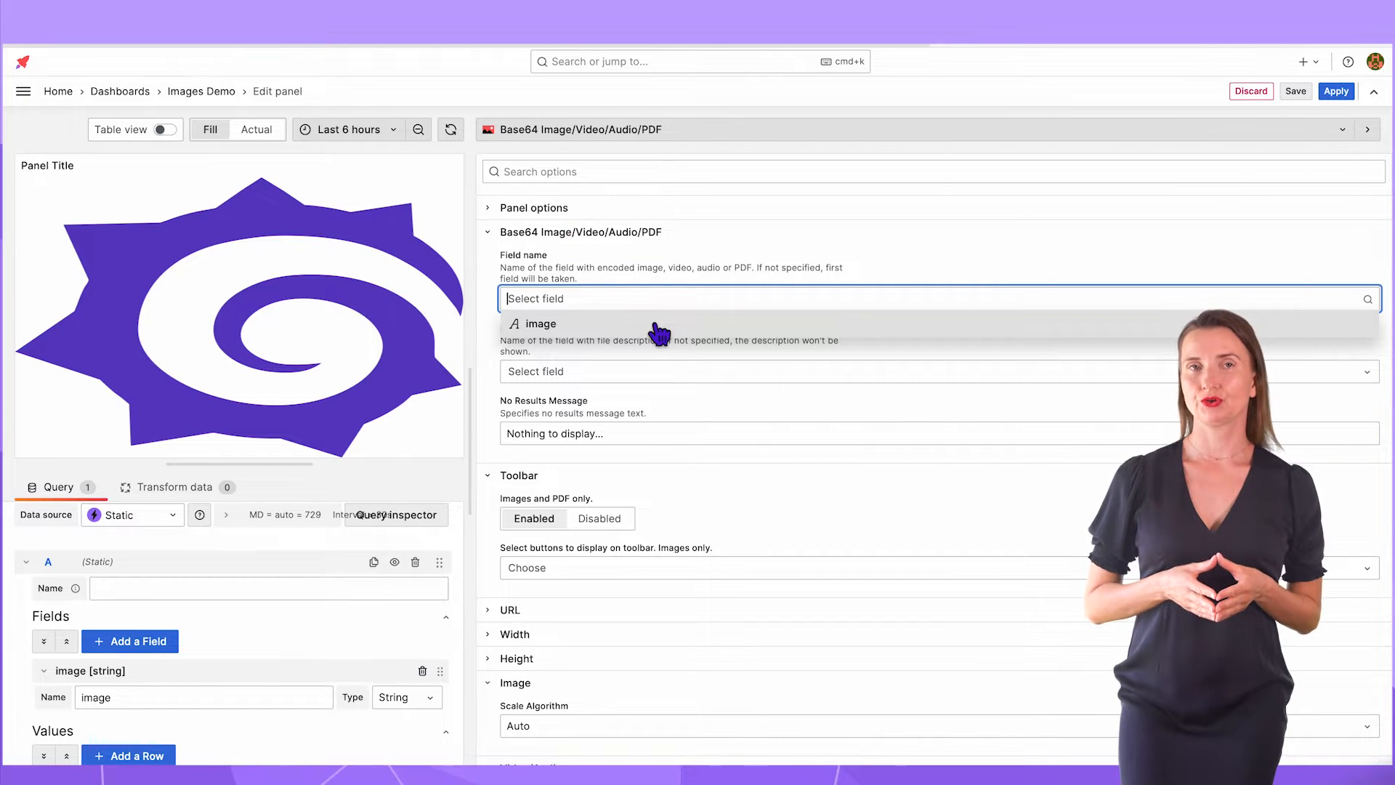
# - Use image as the media field and a description field reading 'Grafana logo' as the caption
pyautogui.click(537, 323)
pyautogui.write('descrip')
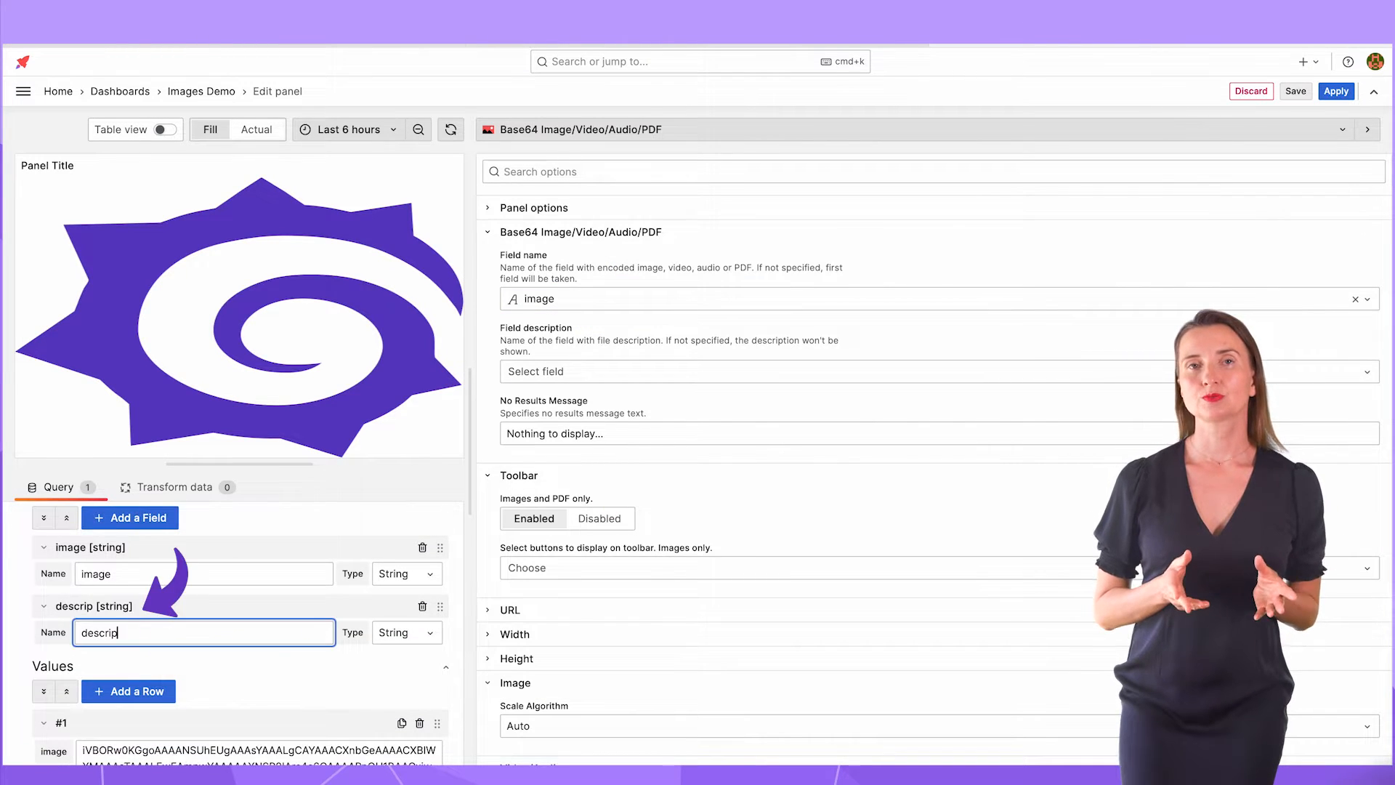
pyautogui.write('tion')
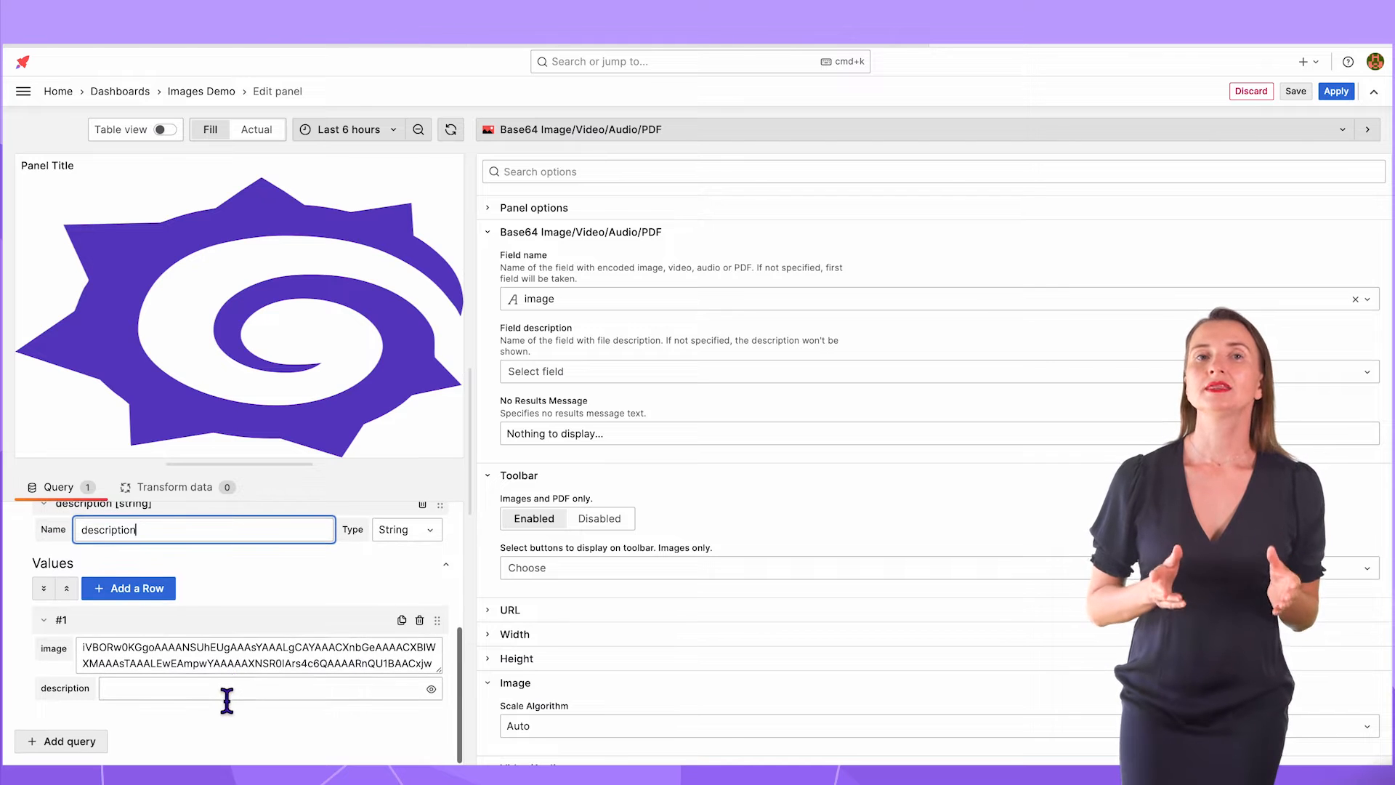
pyautogui.write('Grafana')
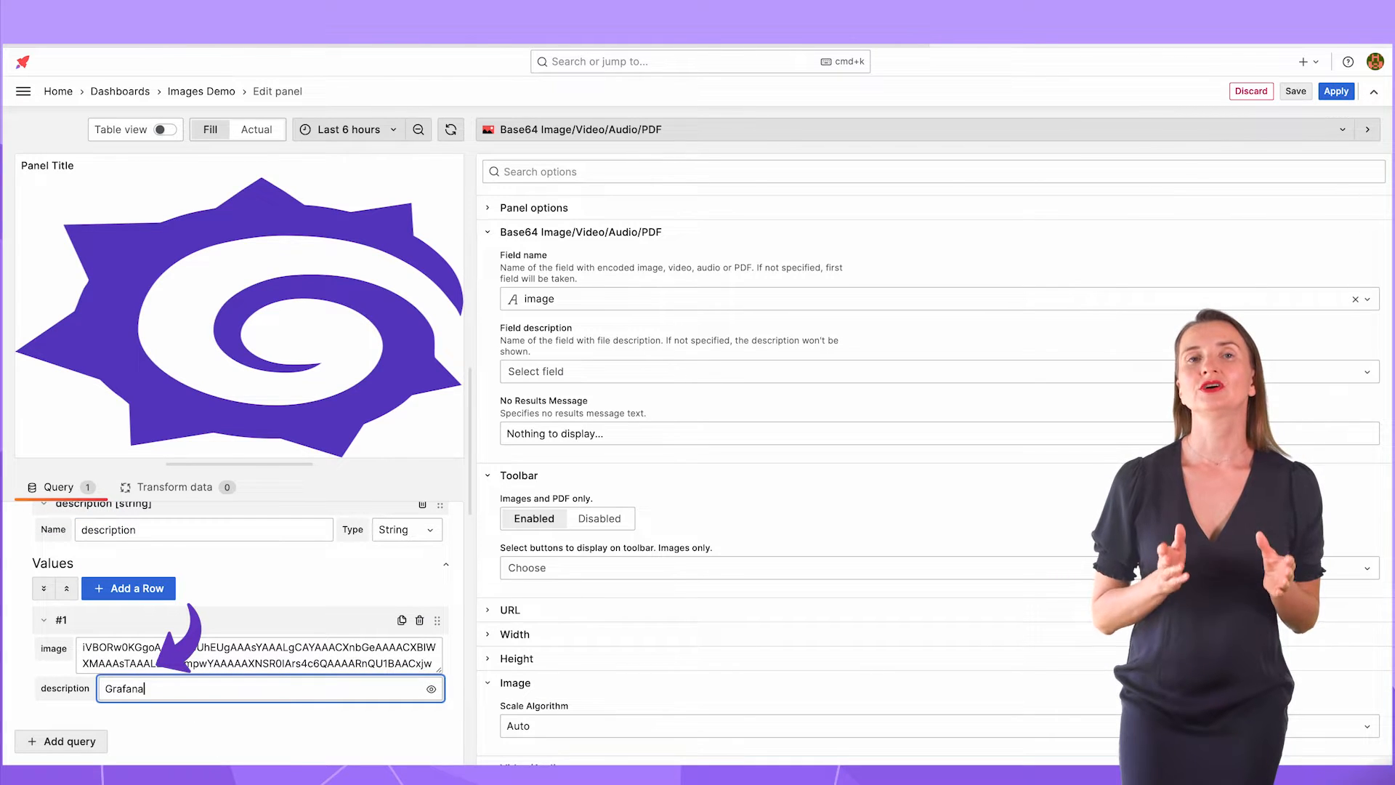
pyautogui.write('logo')
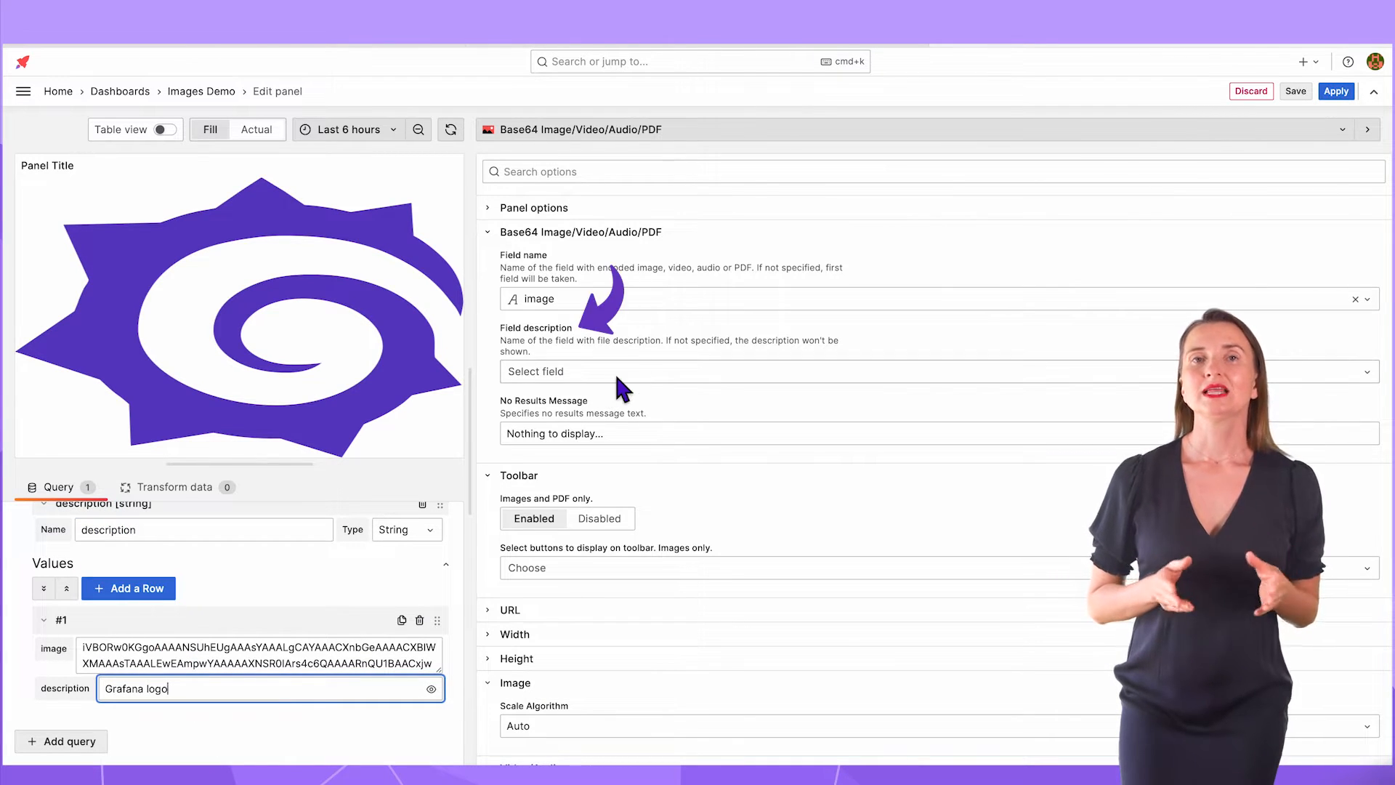
pyautogui.click(889, 370)
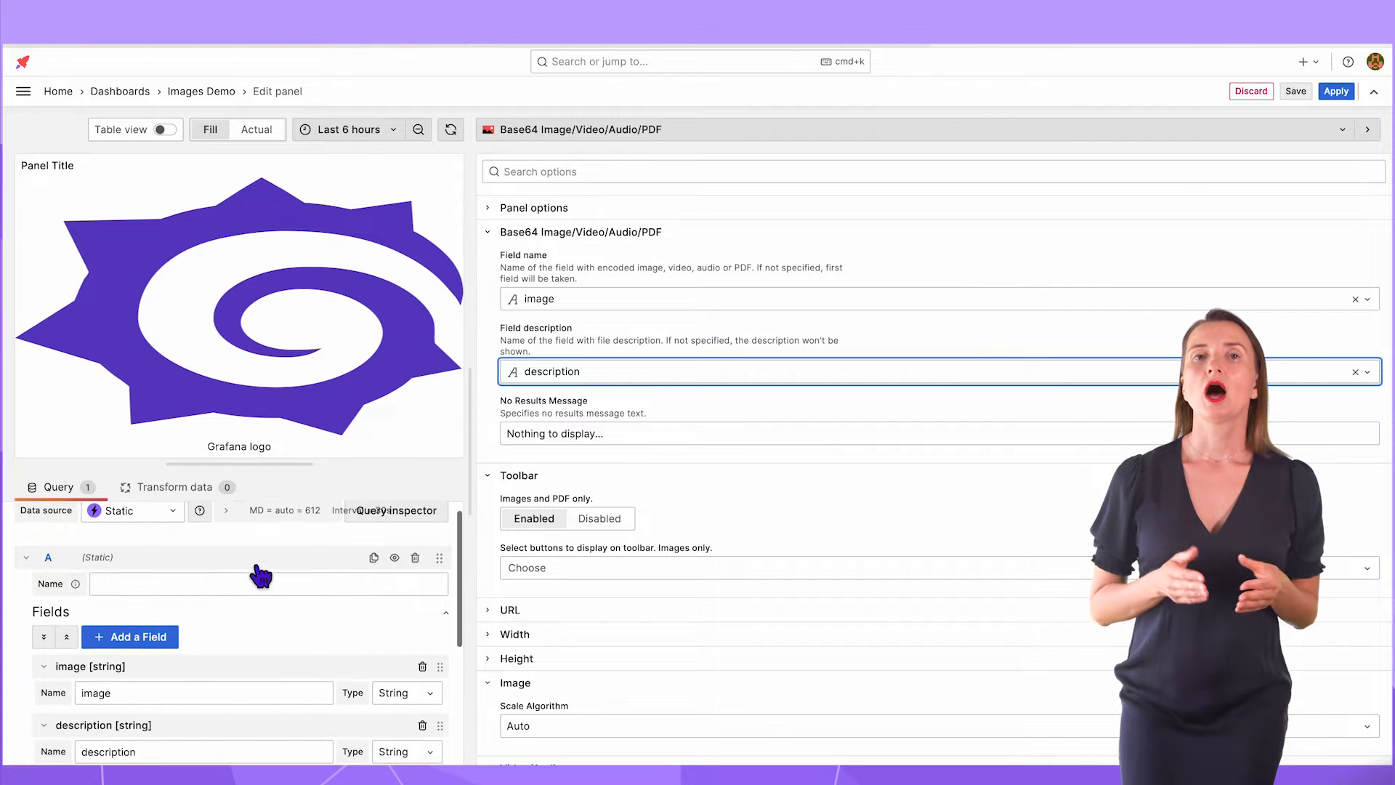
# - Set the No Results Message to 'No image to display...', testing it by toggling the query off and on
pyautogui.click(393, 571)
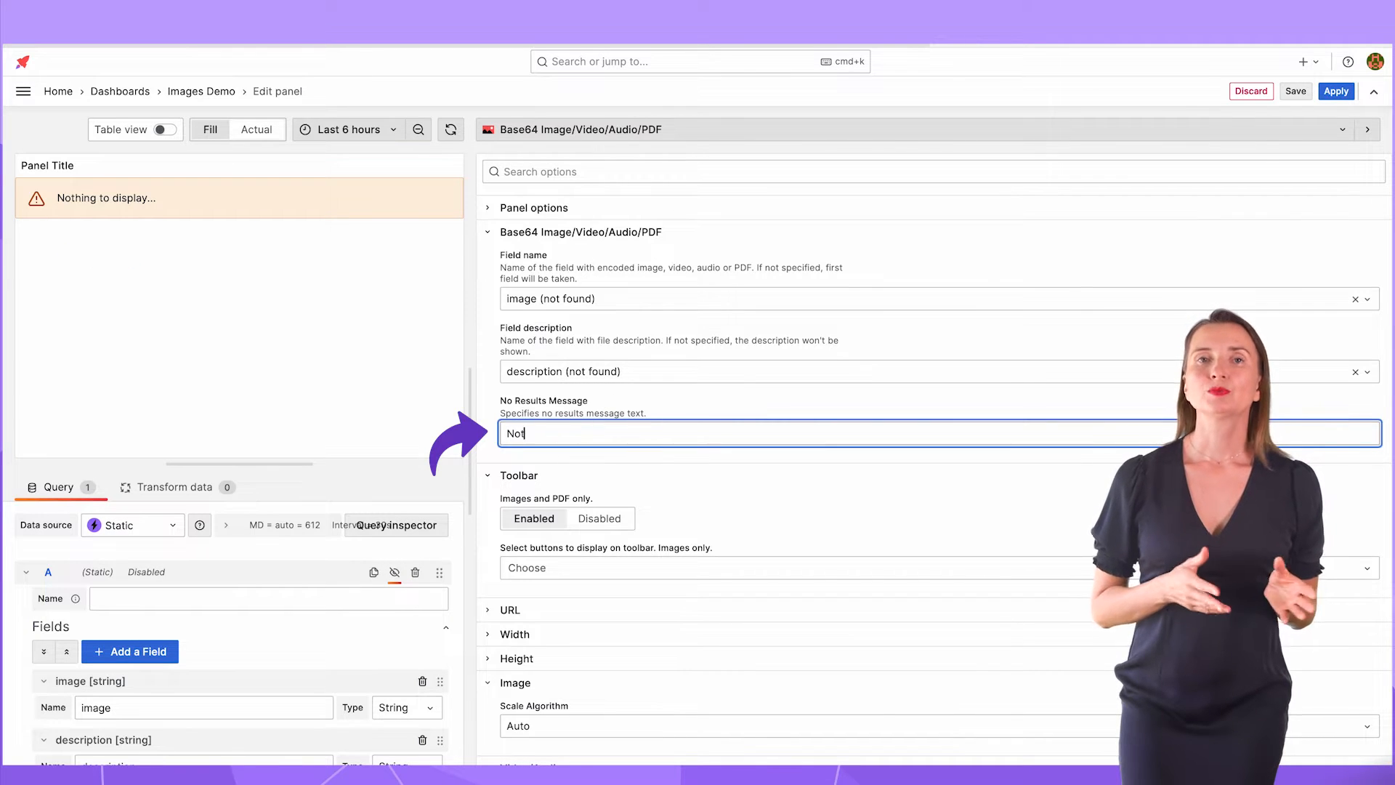
pyautogui.write('No image to display...')
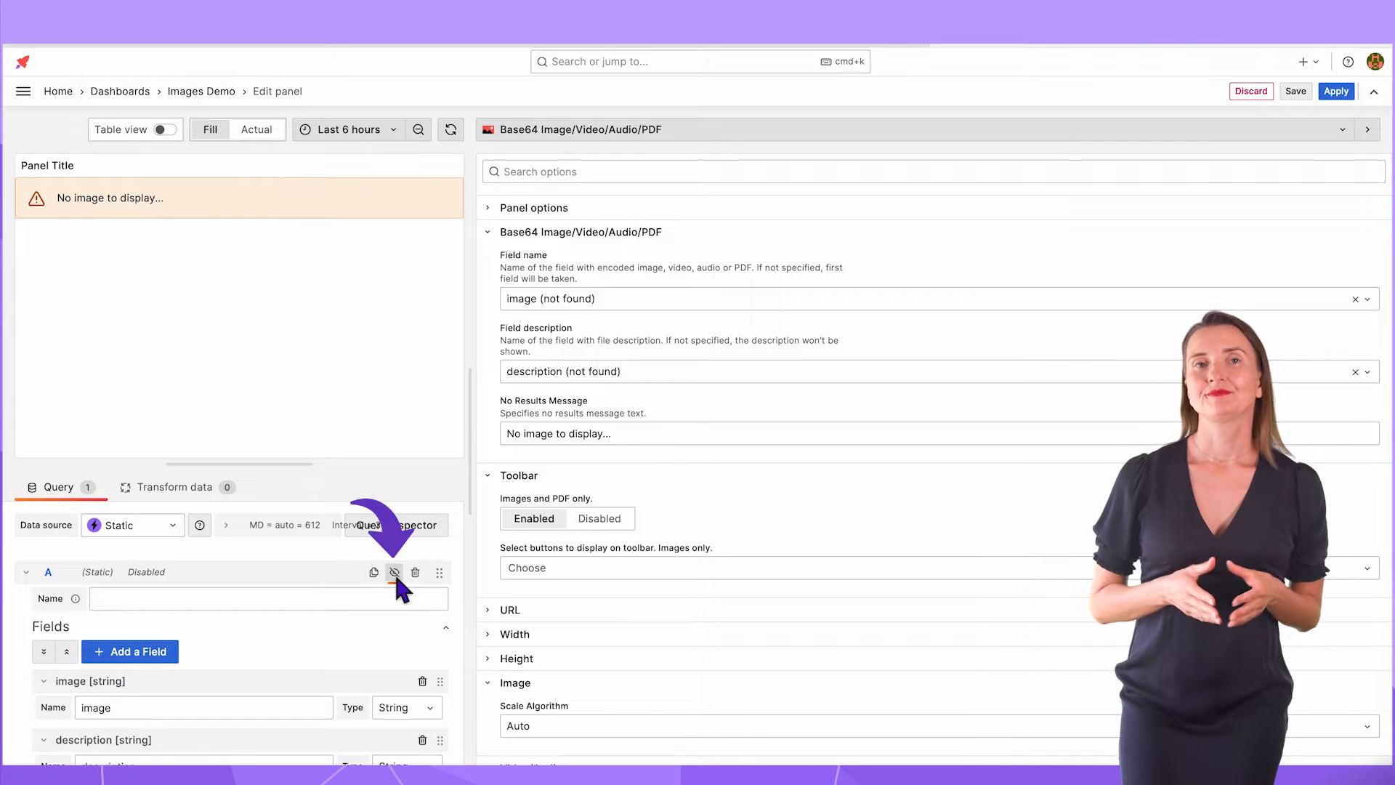
pyautogui.click(394, 573)
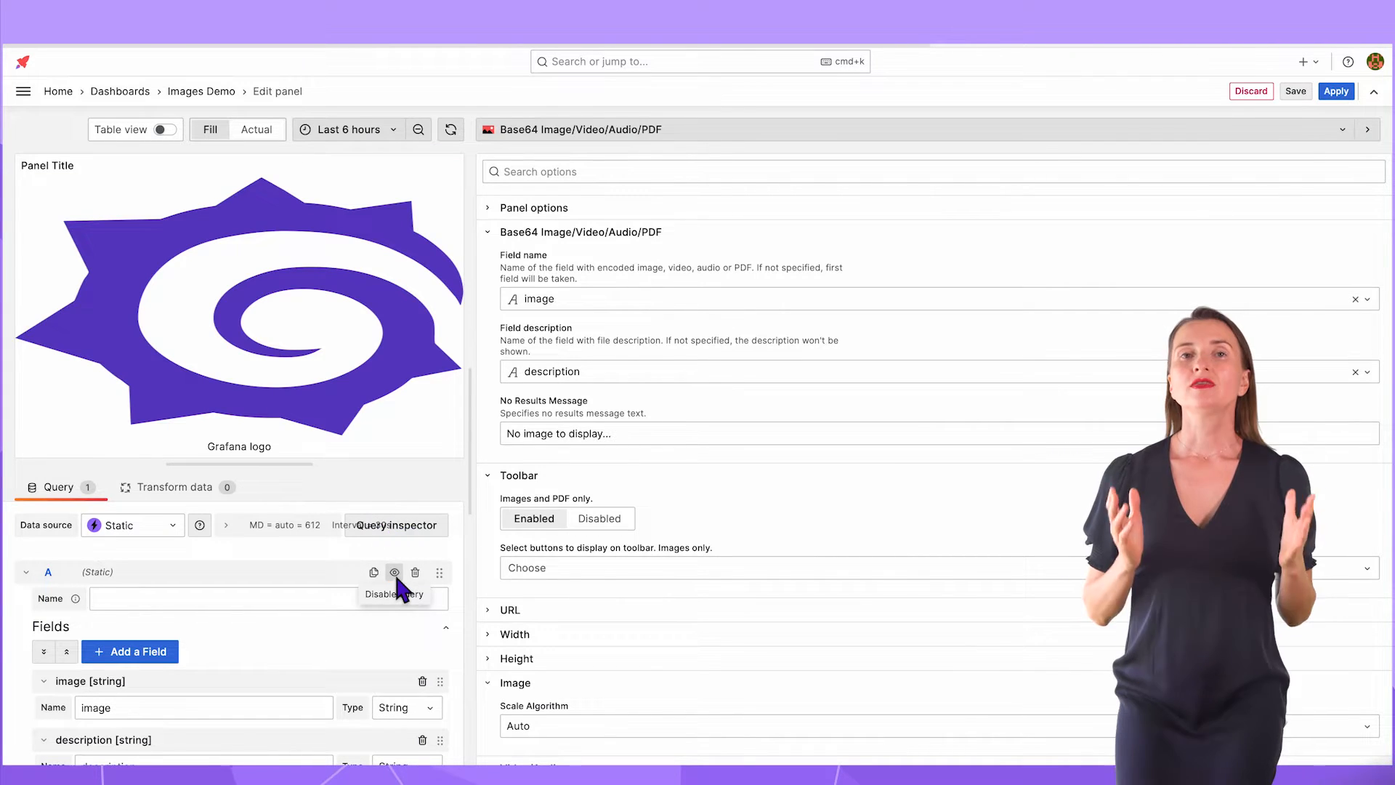
pyautogui.click(488, 232)
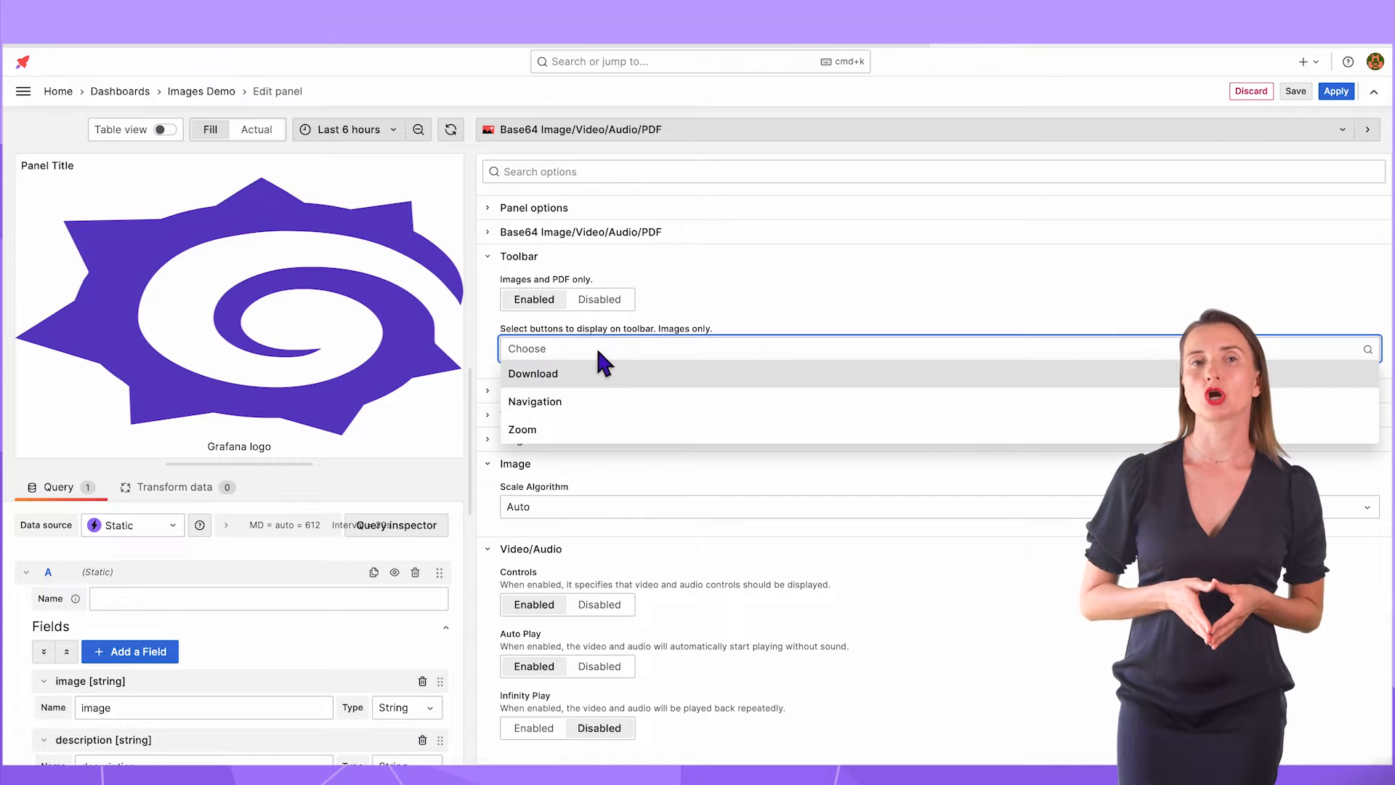
# - Add a Download button to the toolbar and two more image rows to the static query
pyautogui.click(532, 373)
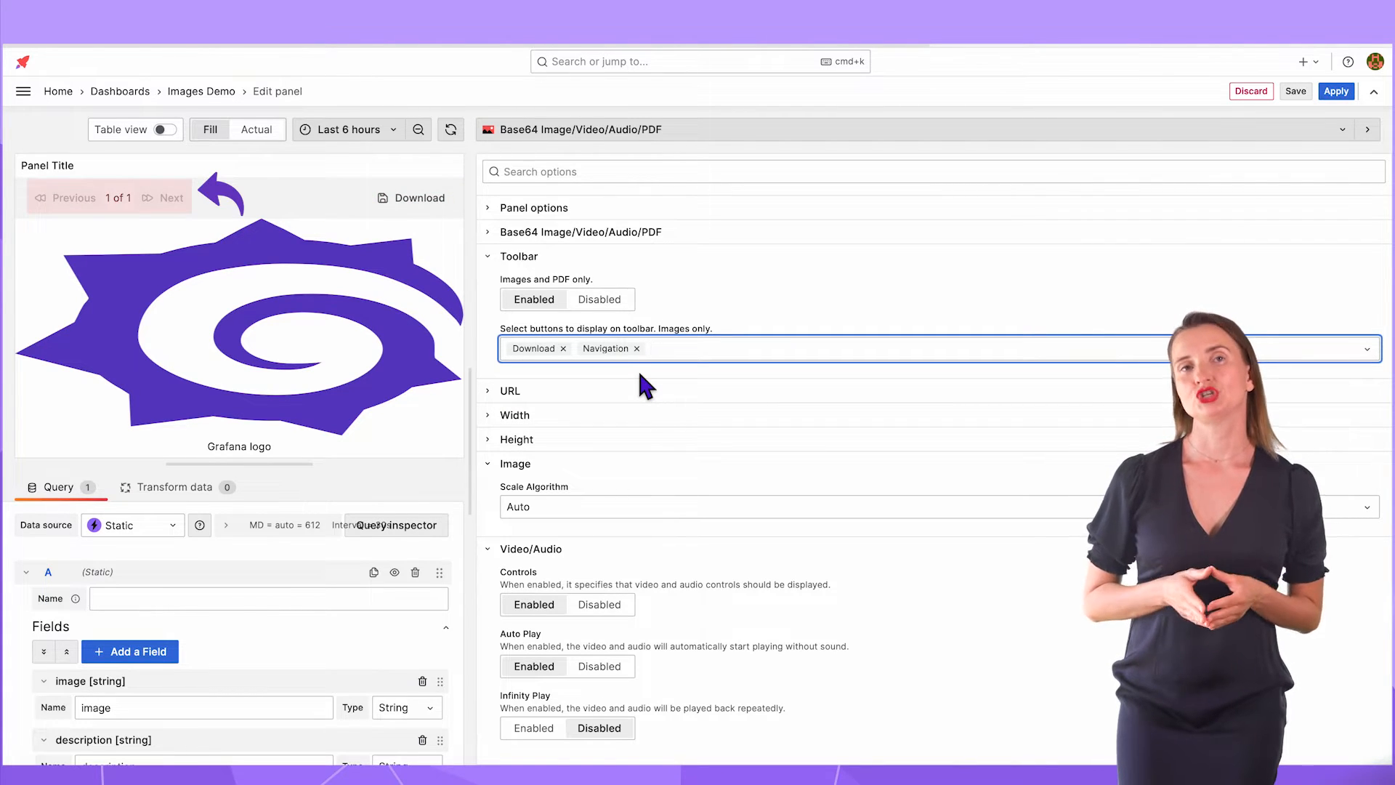
pyautogui.scroll(-3)
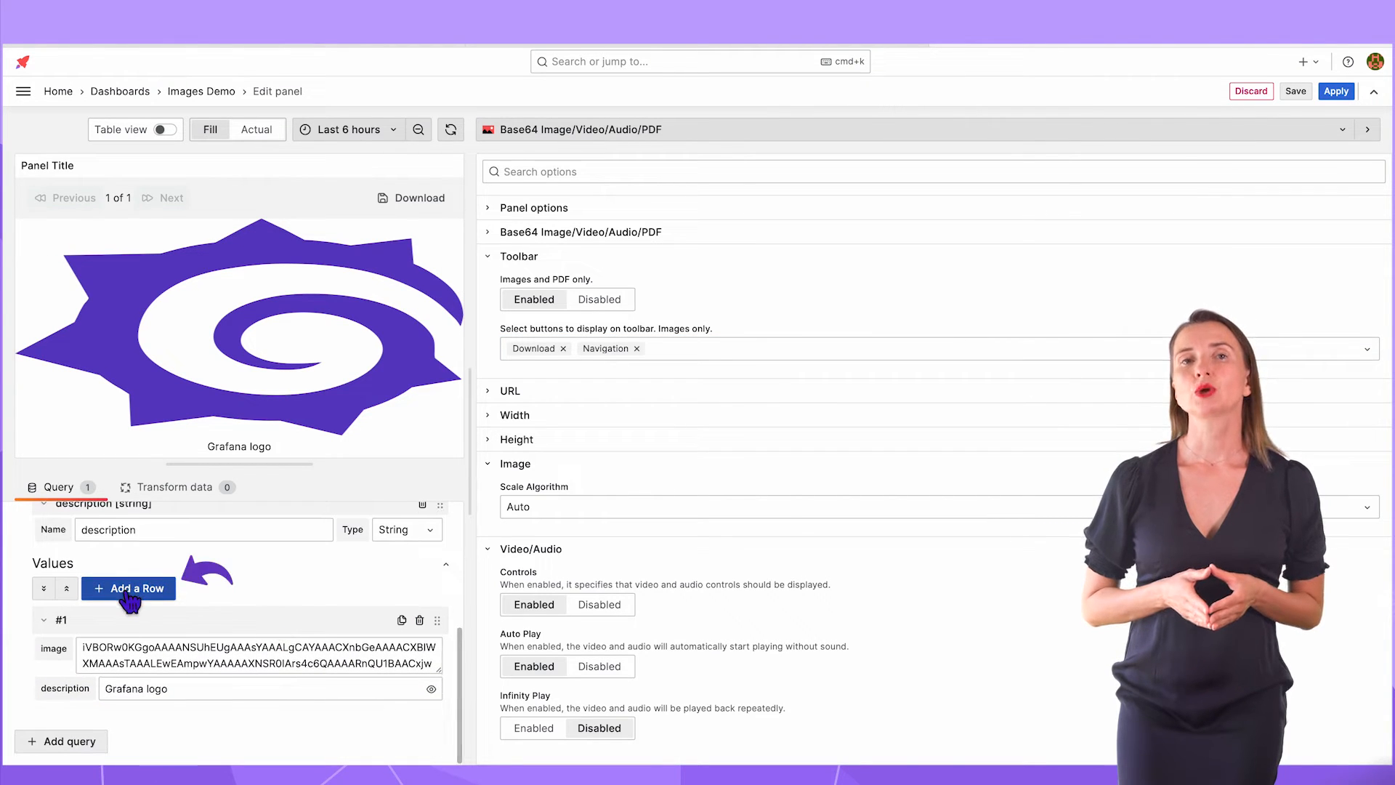
pyautogui.click(128, 589)
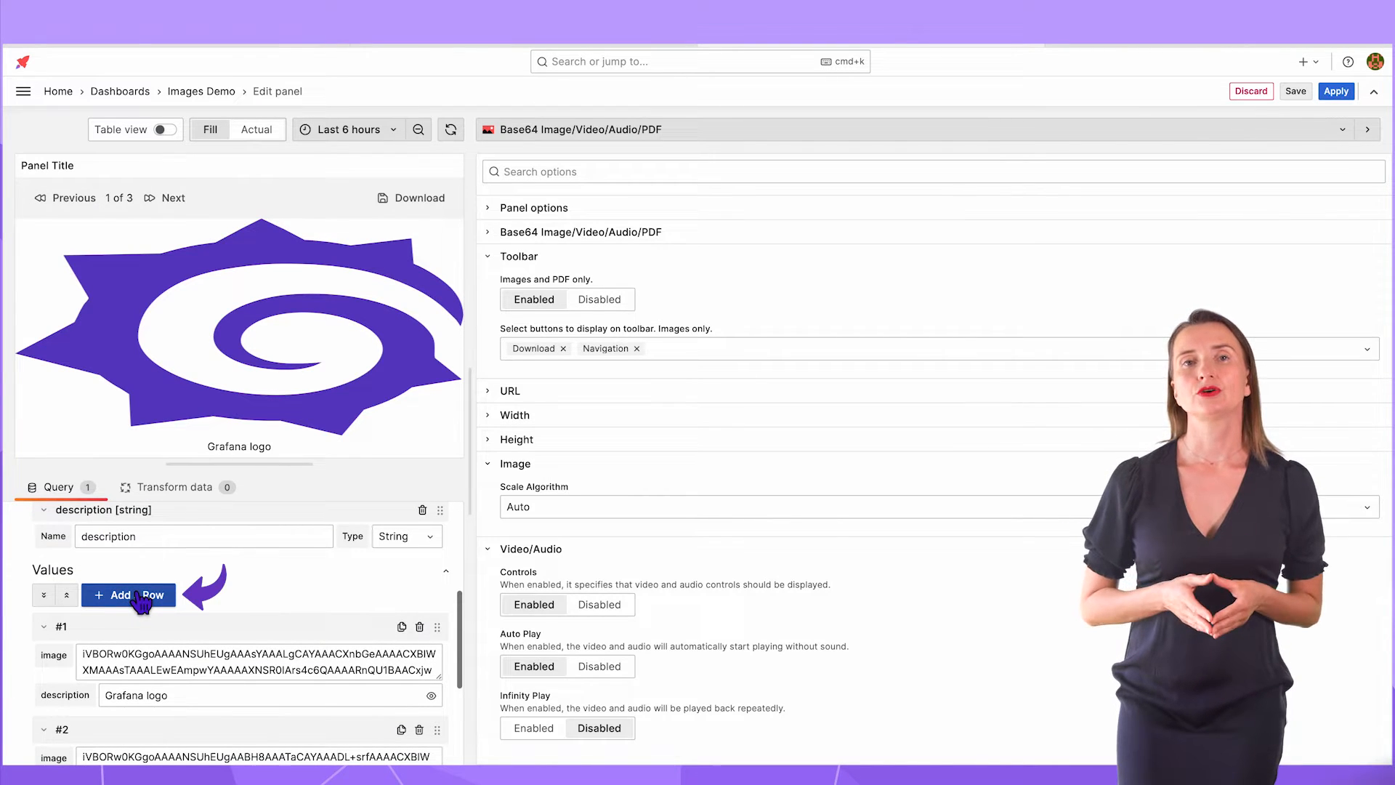
pyautogui.click(128, 594)
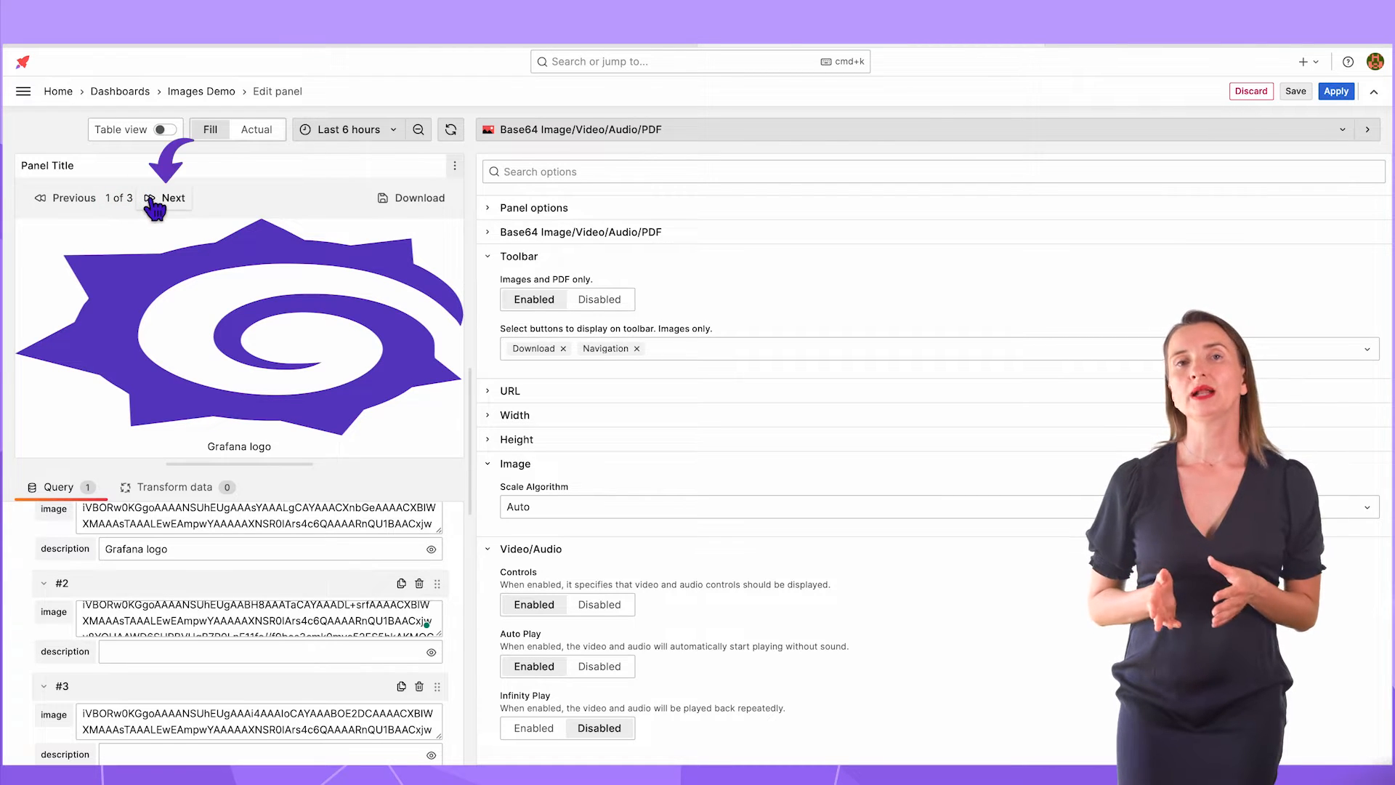
# - Page between the three images with the Navigation buttons, landing on the second image
pyautogui.click(174, 197)
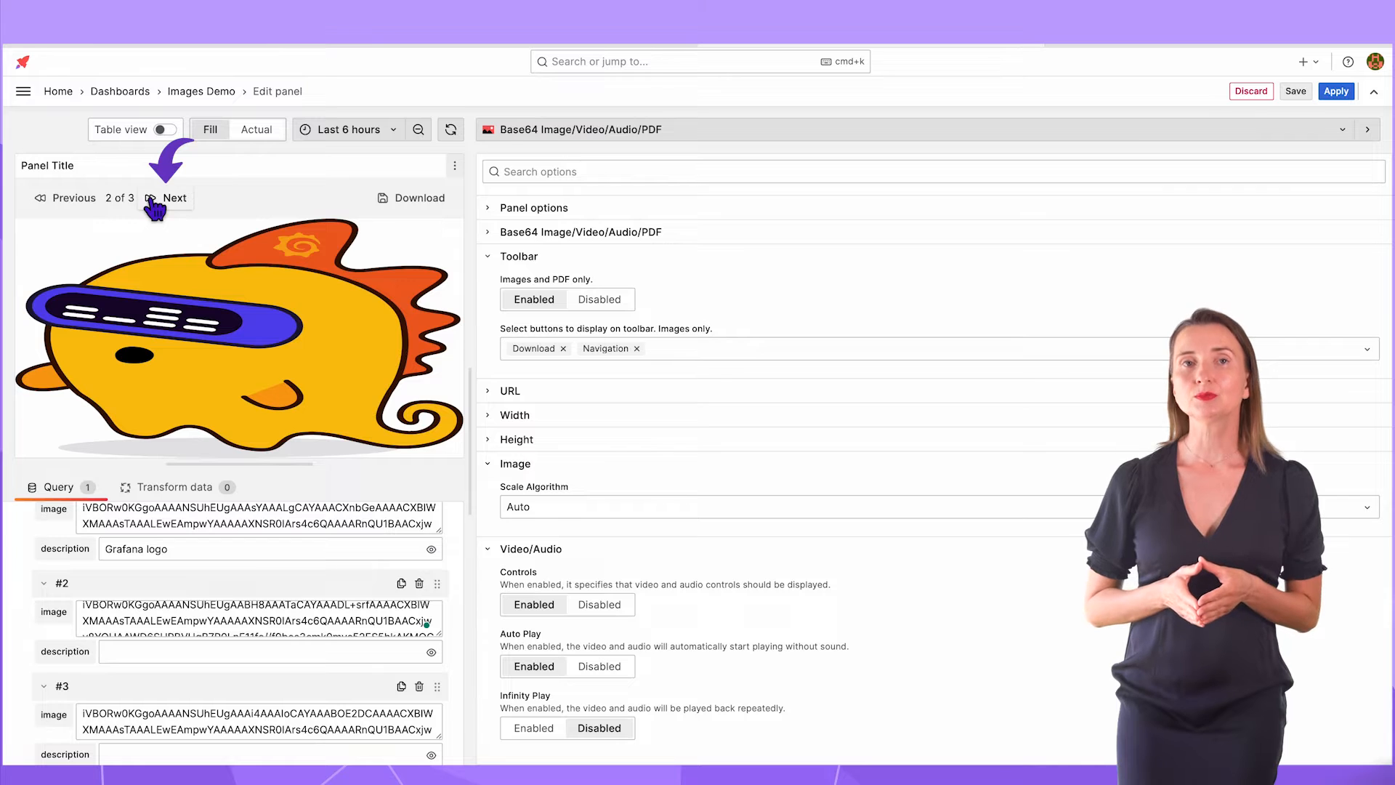
pyautogui.click(175, 197)
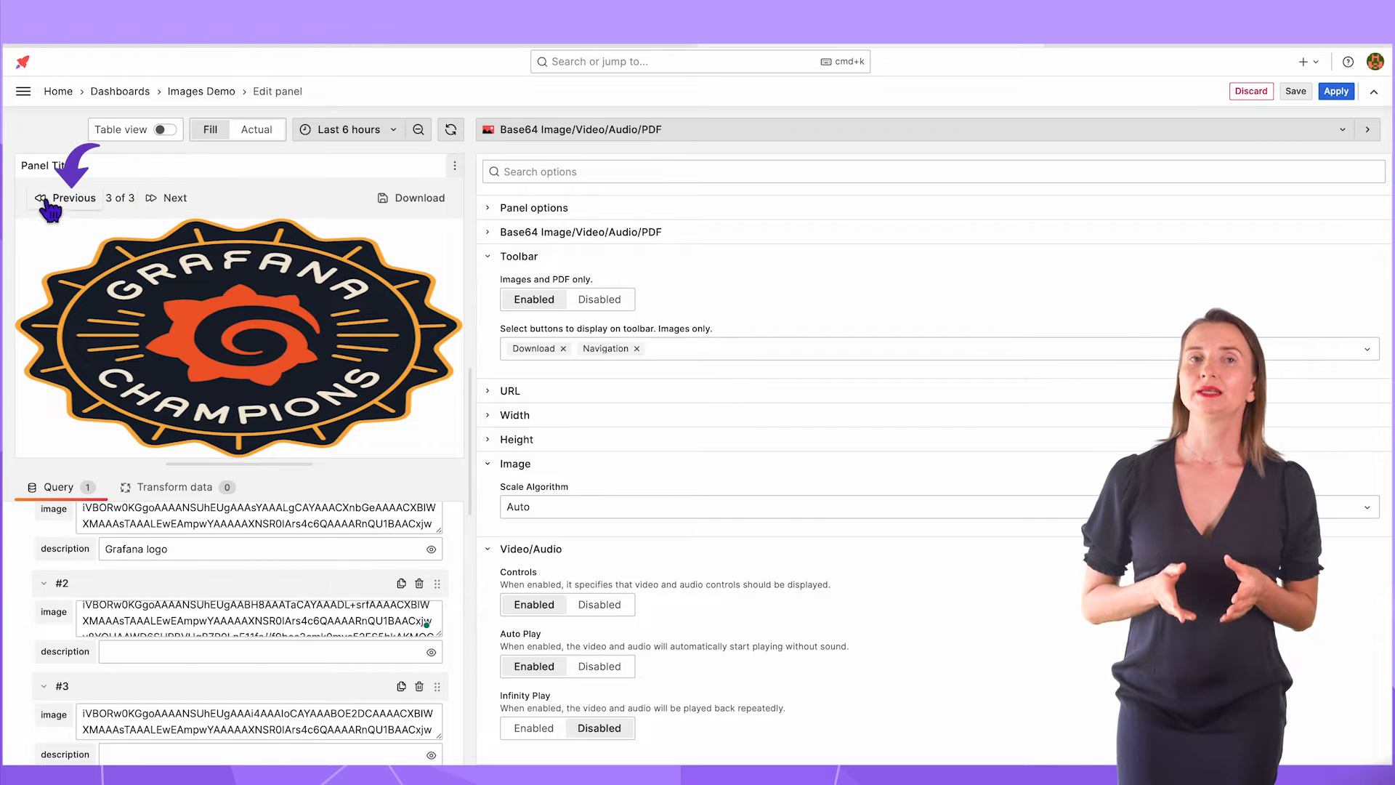
pyautogui.click(66, 198)
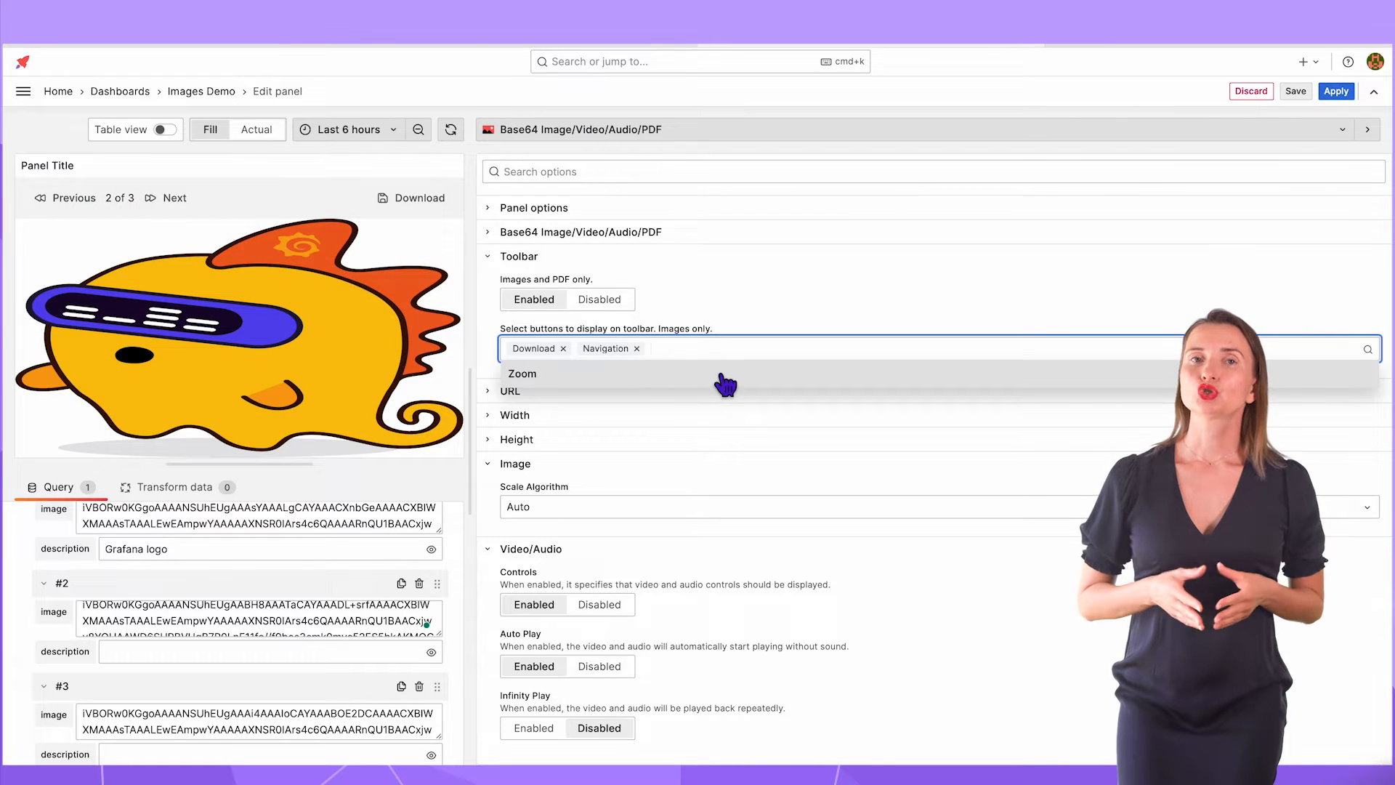
# - Add Zoom in Pan and Pinch mode to the toolbar and test zooming in, out and reset
pyautogui.click(522, 373)
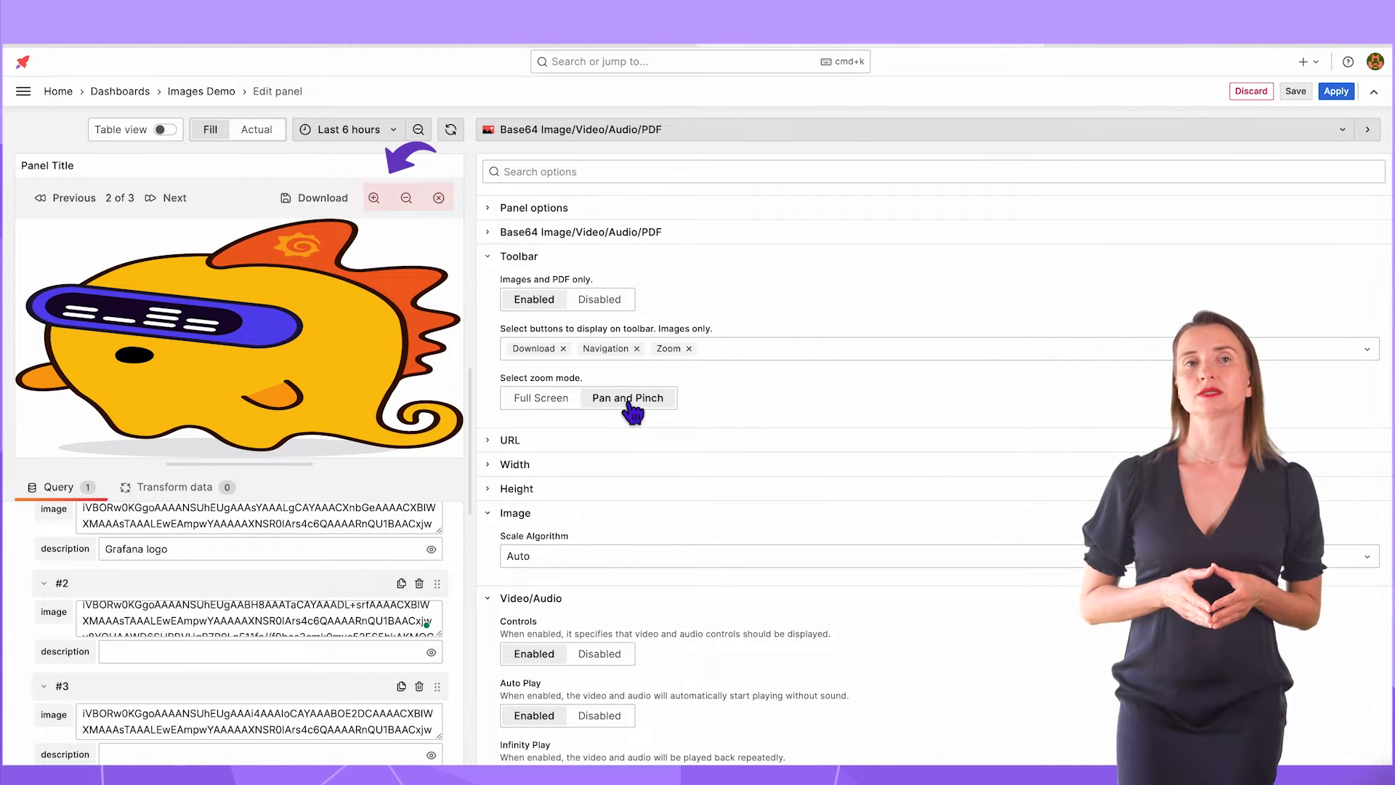
pyautogui.click(373, 198)
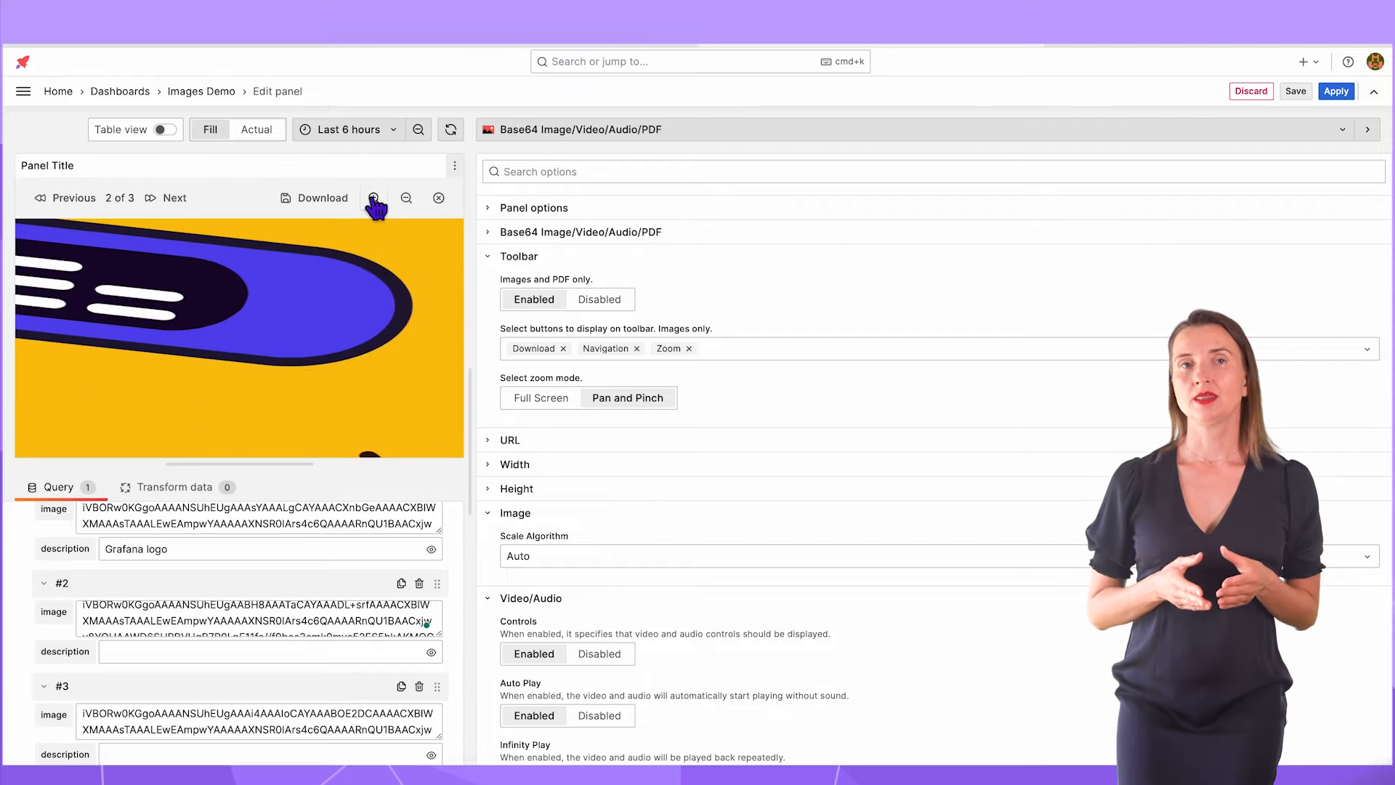
pyautogui.click(374, 198)
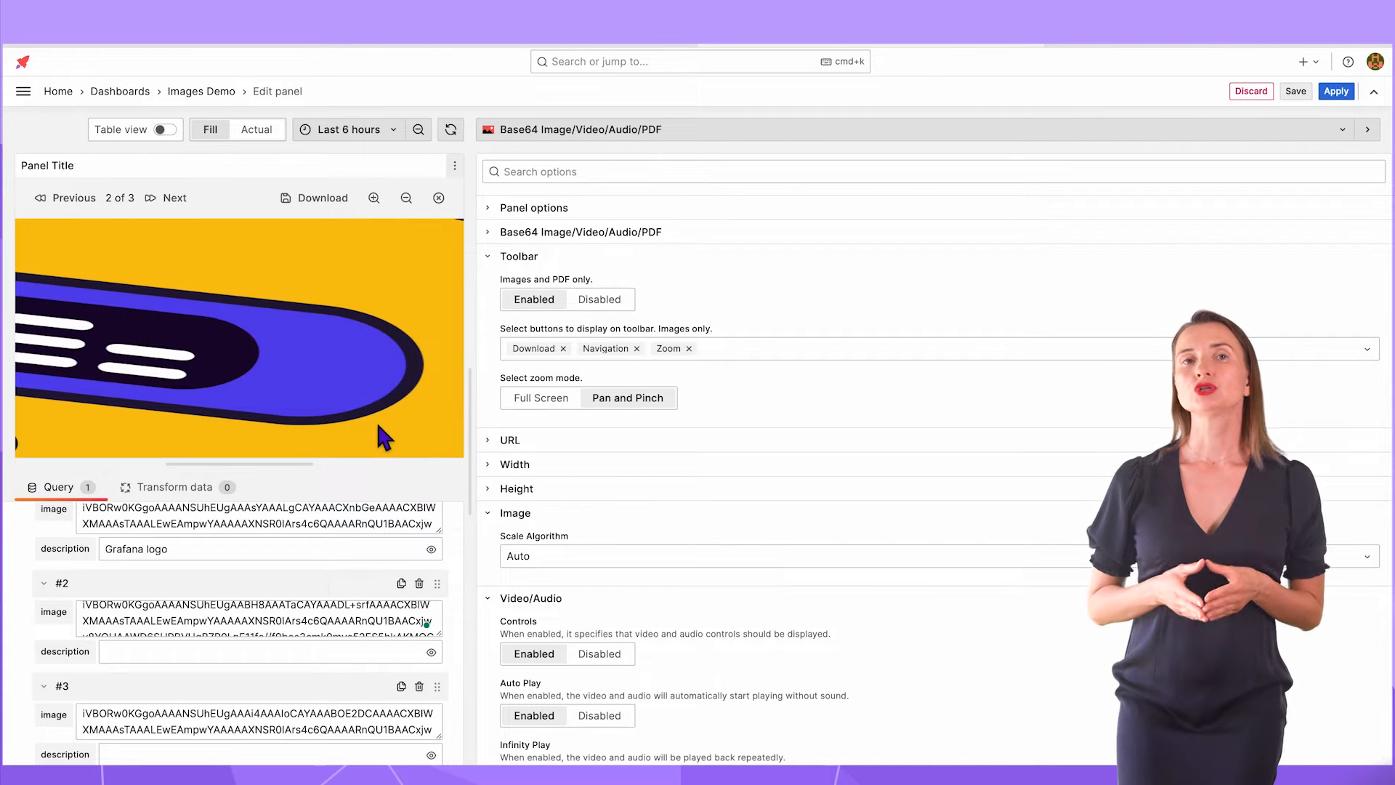
pyautogui.click(406, 198)
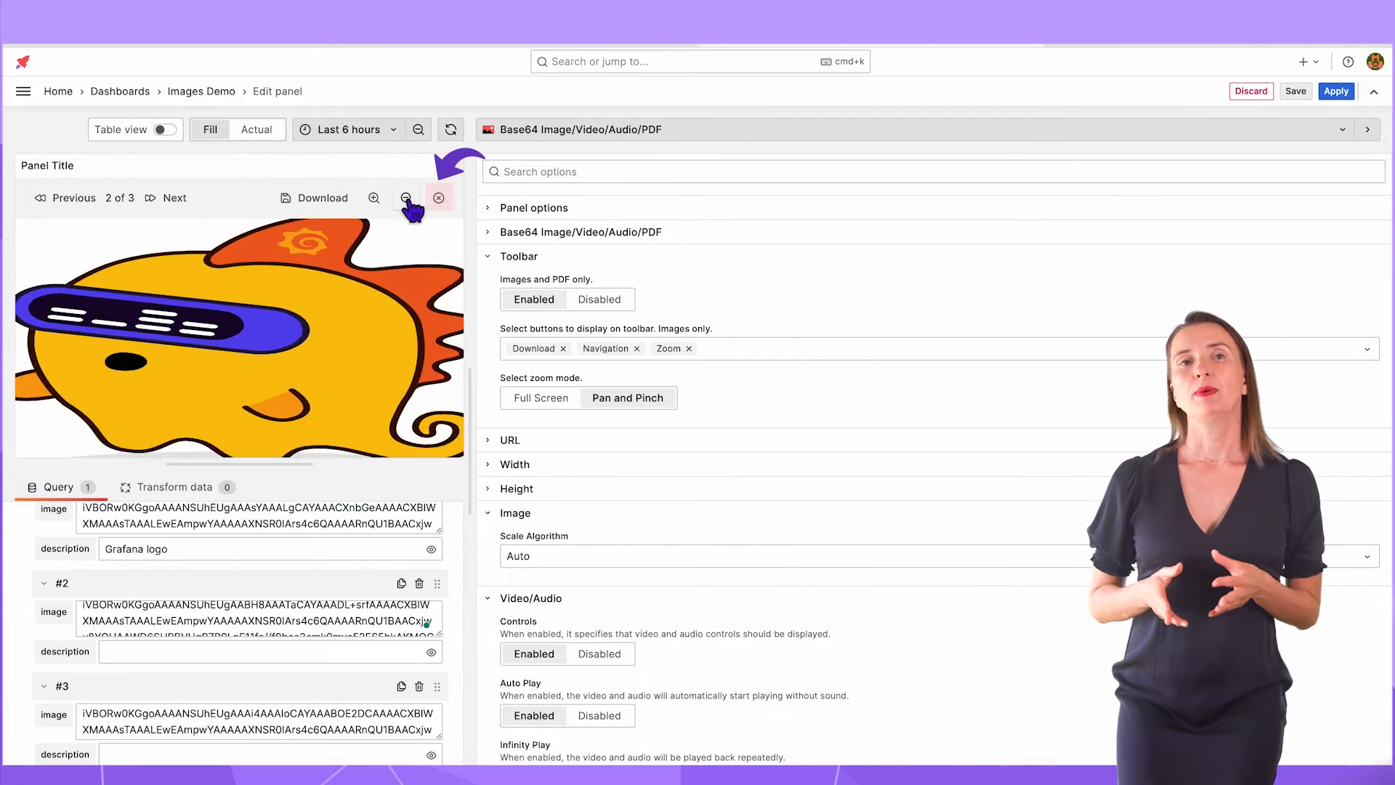
pyautogui.click(407, 198)
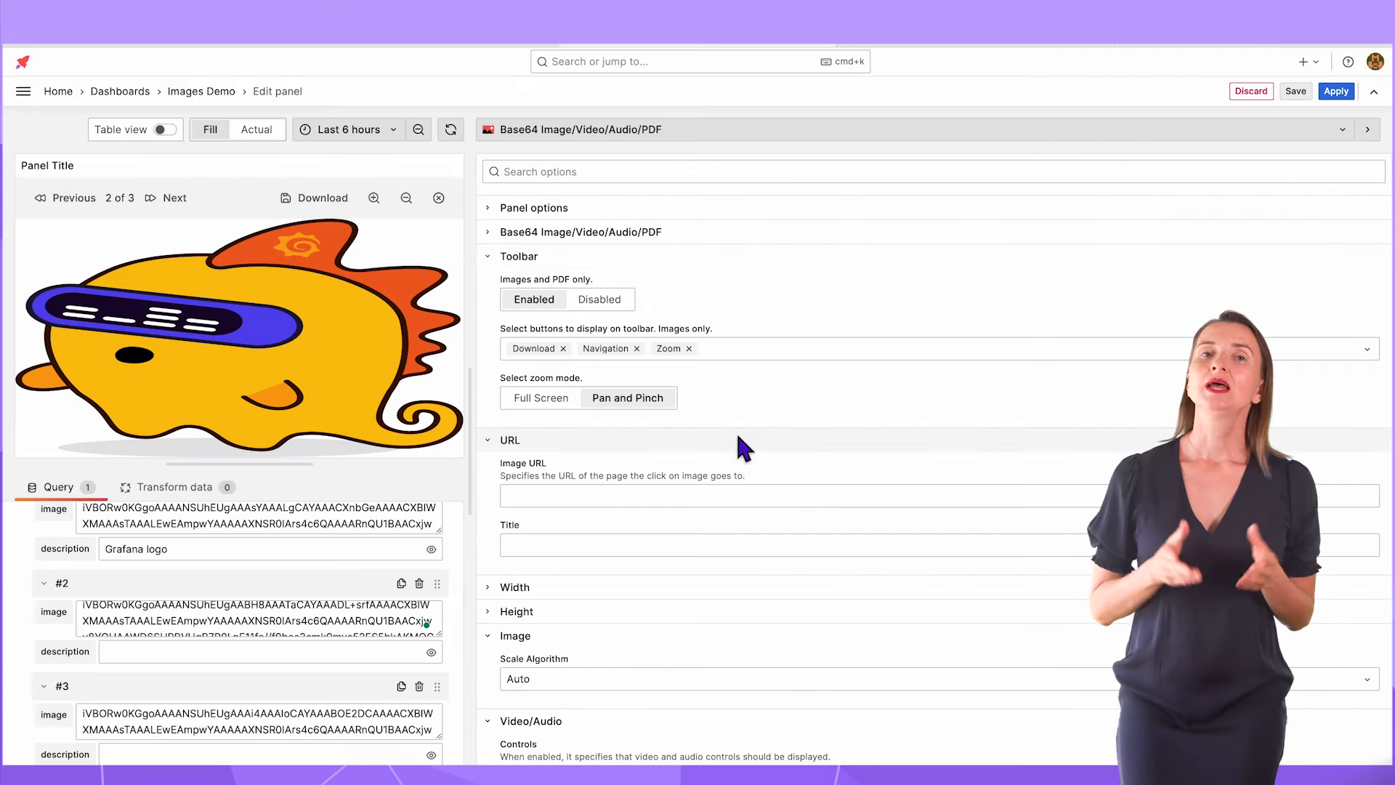
pyautogui.click(488, 256)
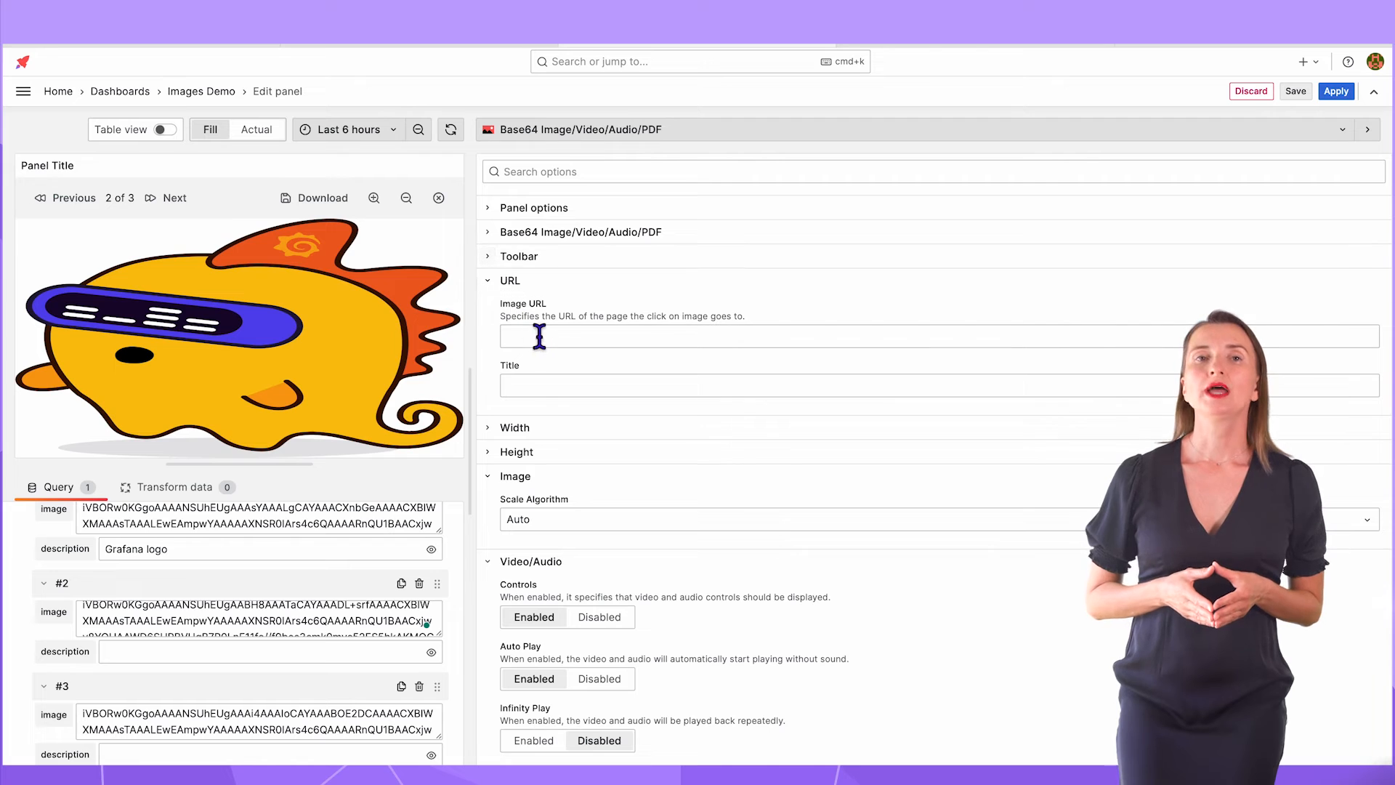
pyautogui.write('https:')
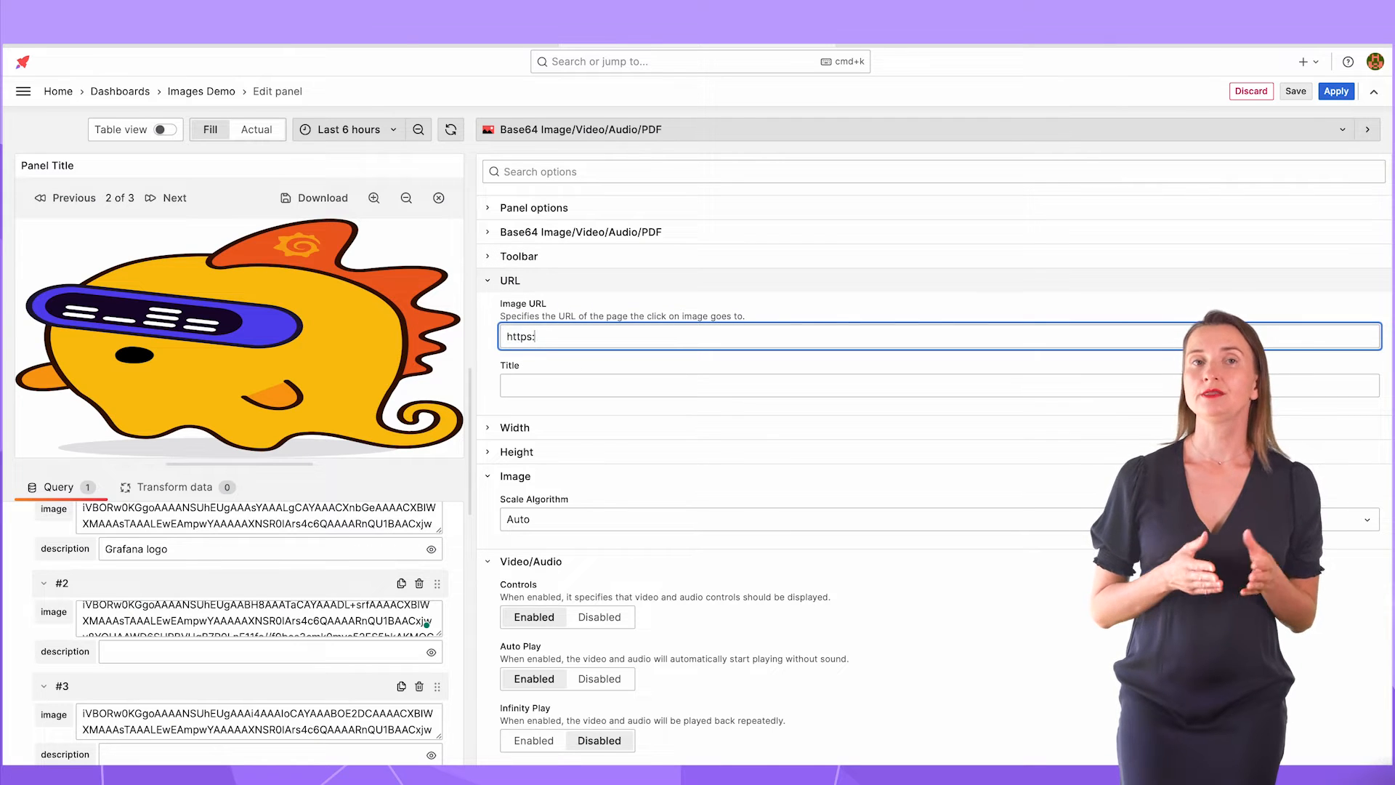
pyautogui.write('//grafana.com')
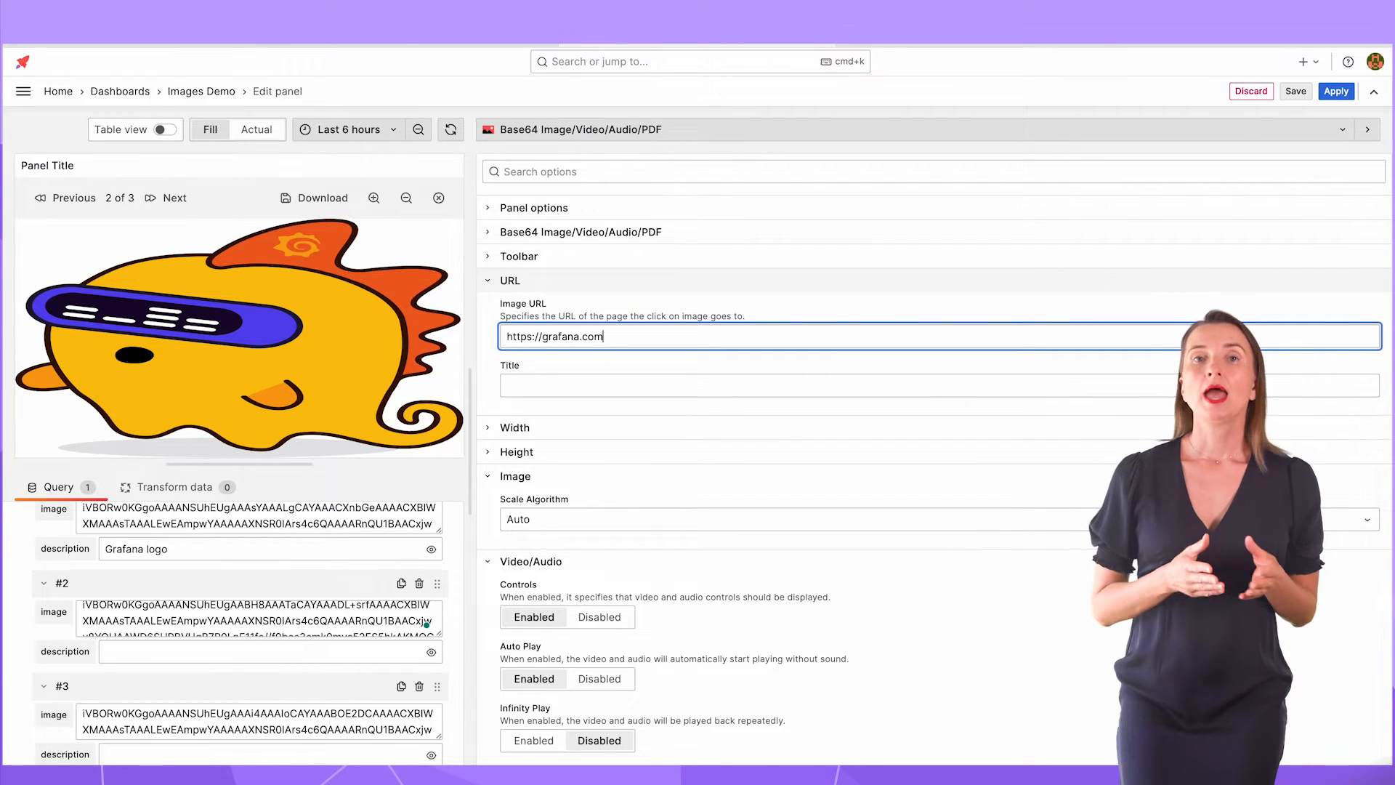
pyautogui.write('Grafana')
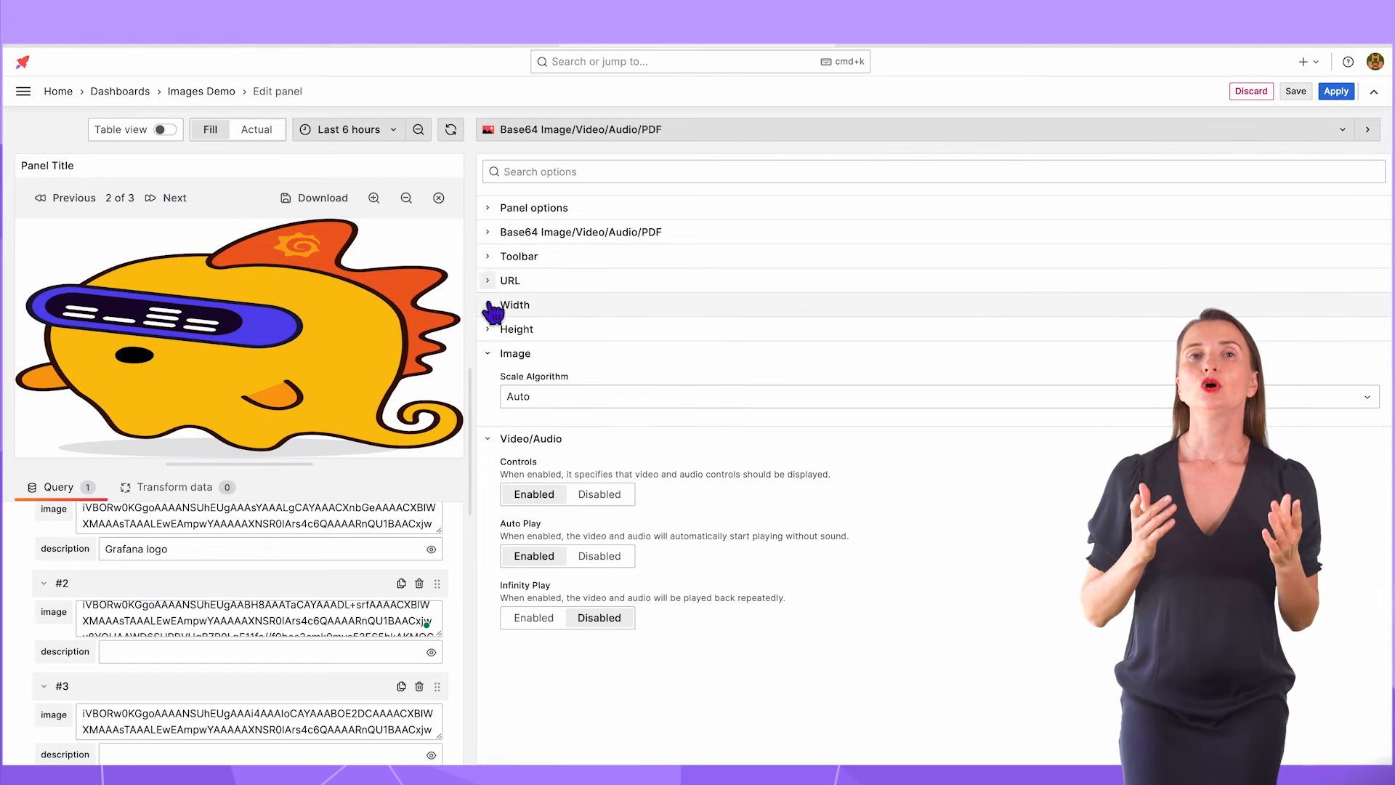
# - Try Original and Custom 450 px image sizing, then return width and height to Panel
pyautogui.click(515, 304)
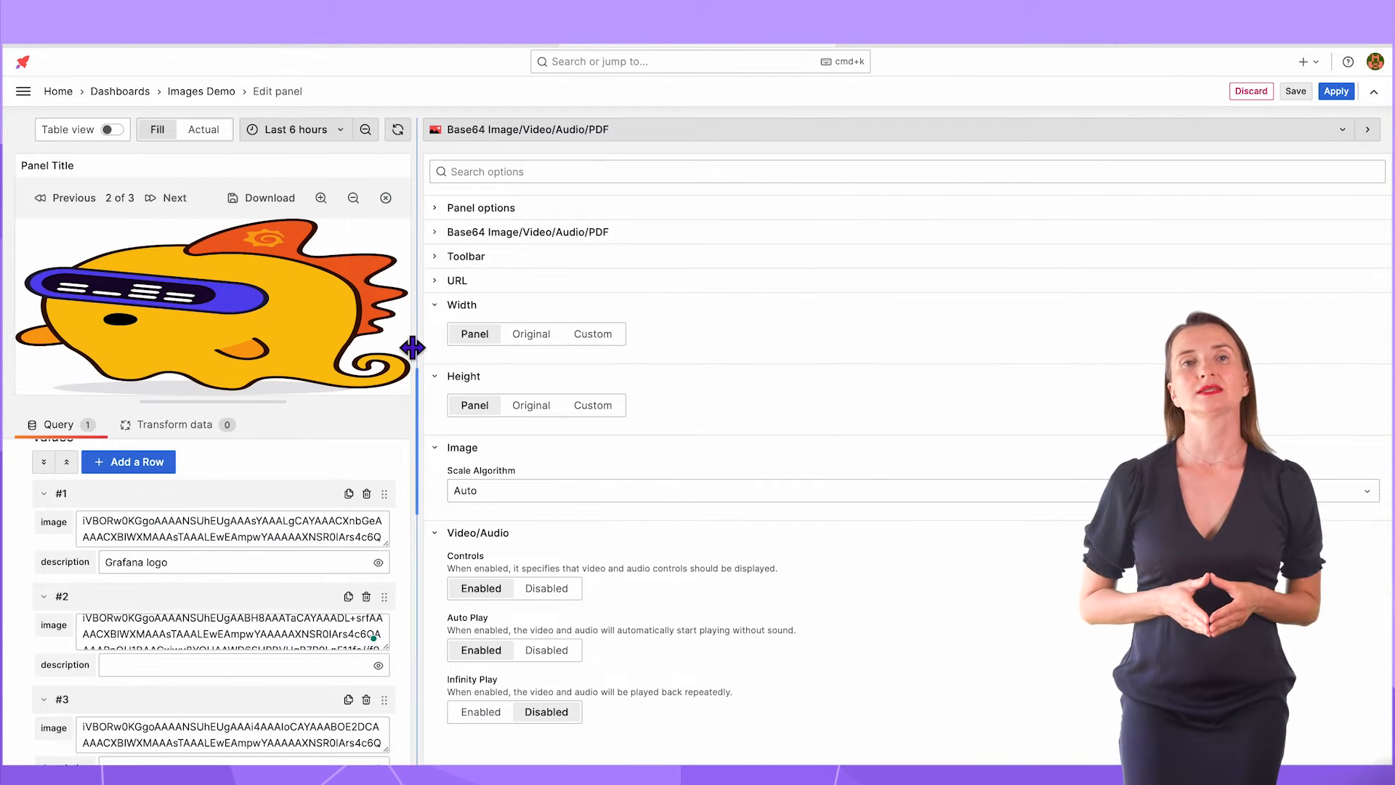
pyautogui.click(532, 334)
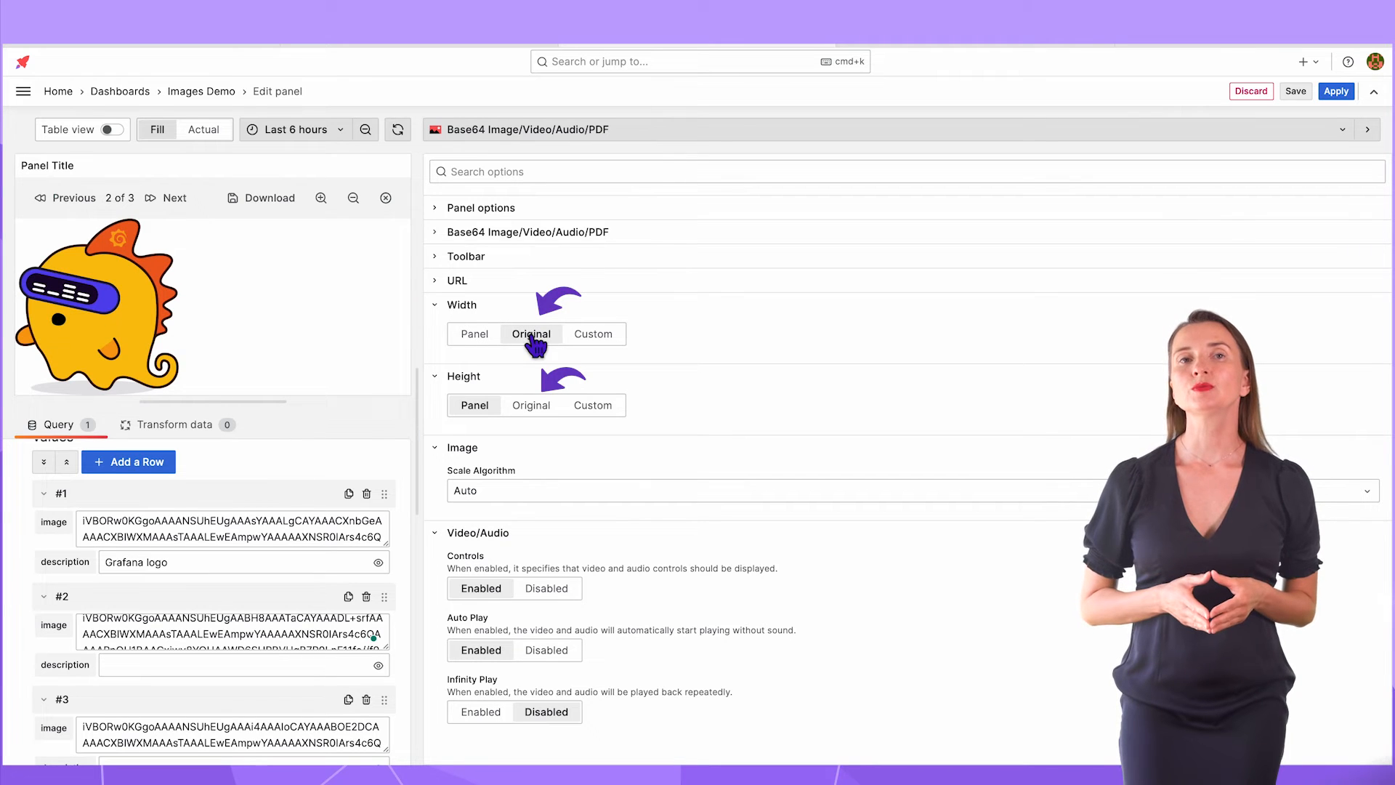
pyautogui.click(532, 406)
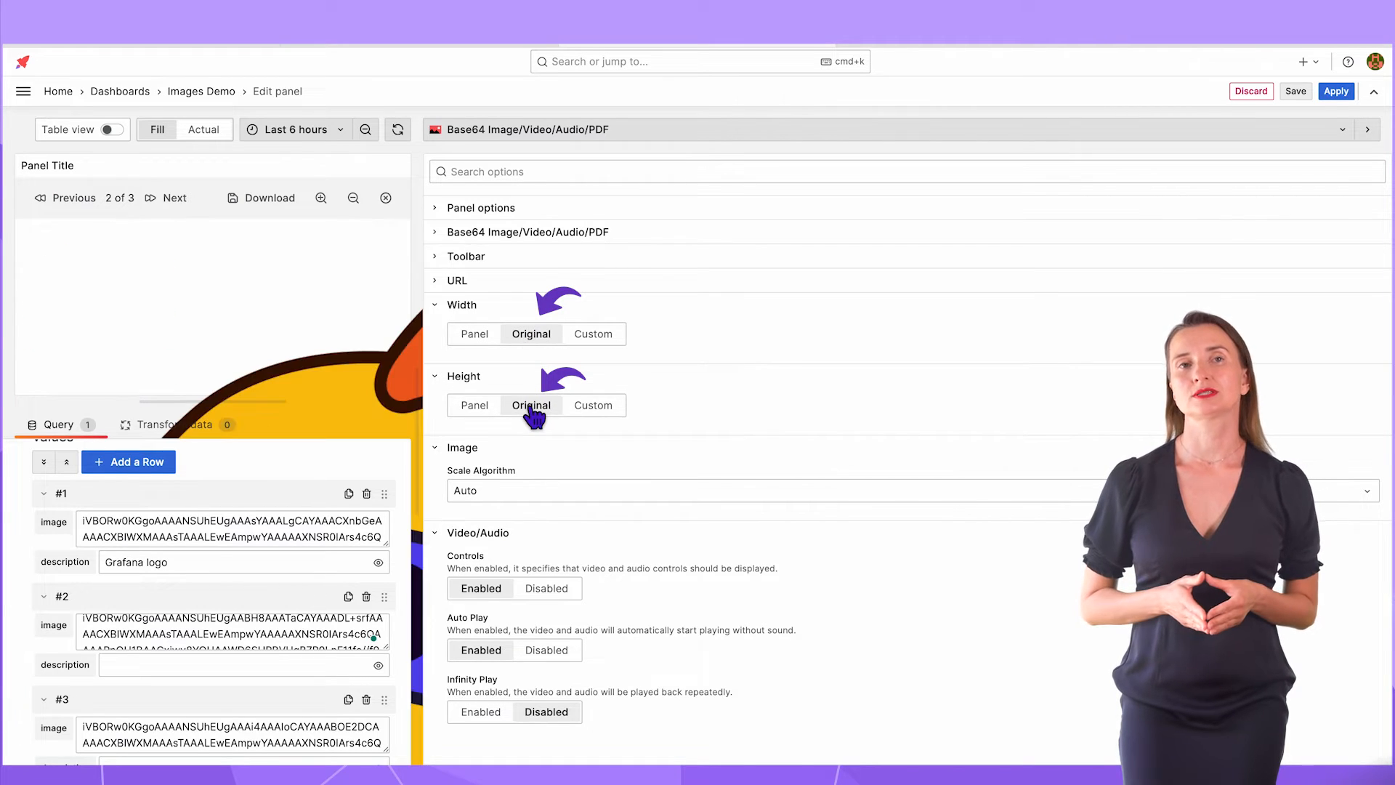
pyautogui.click(591, 334)
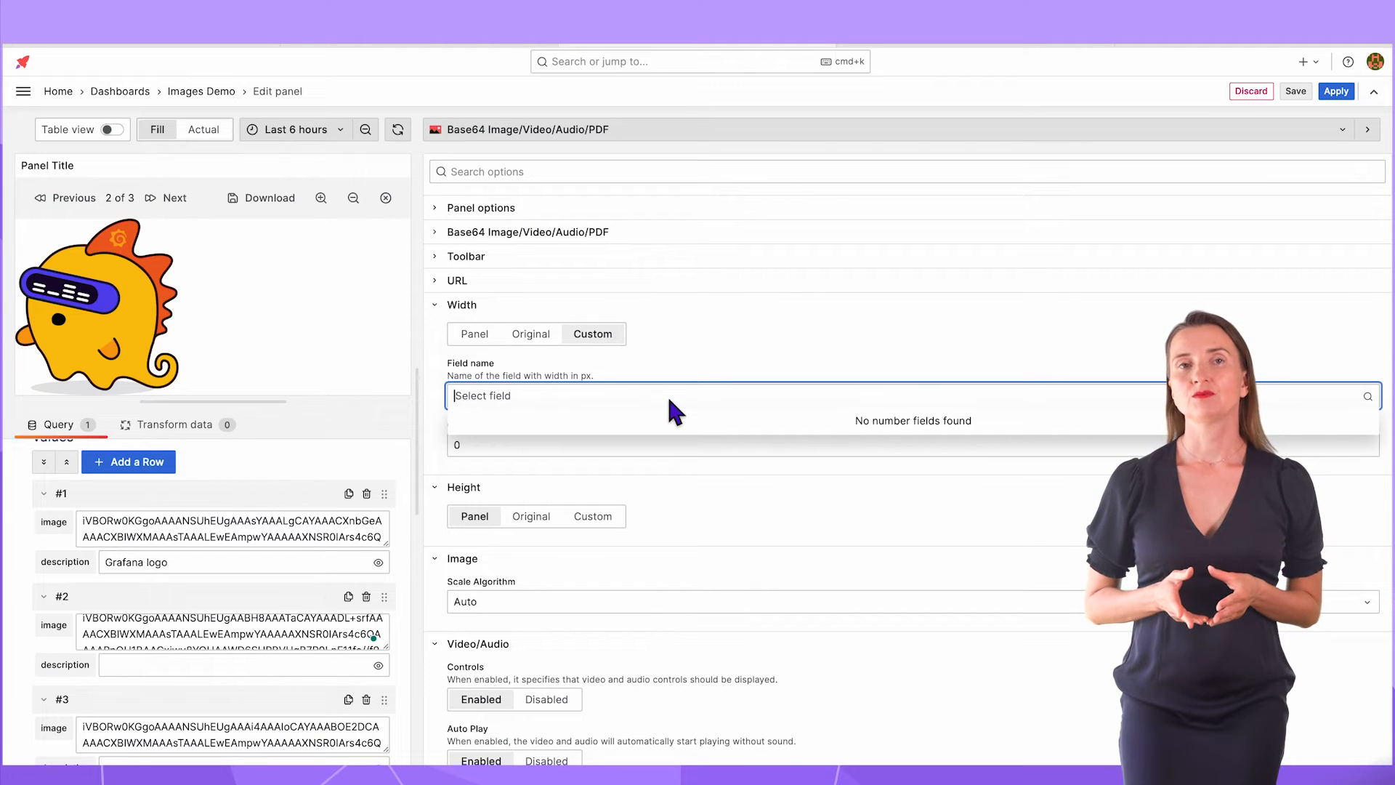
pyautogui.write('450')
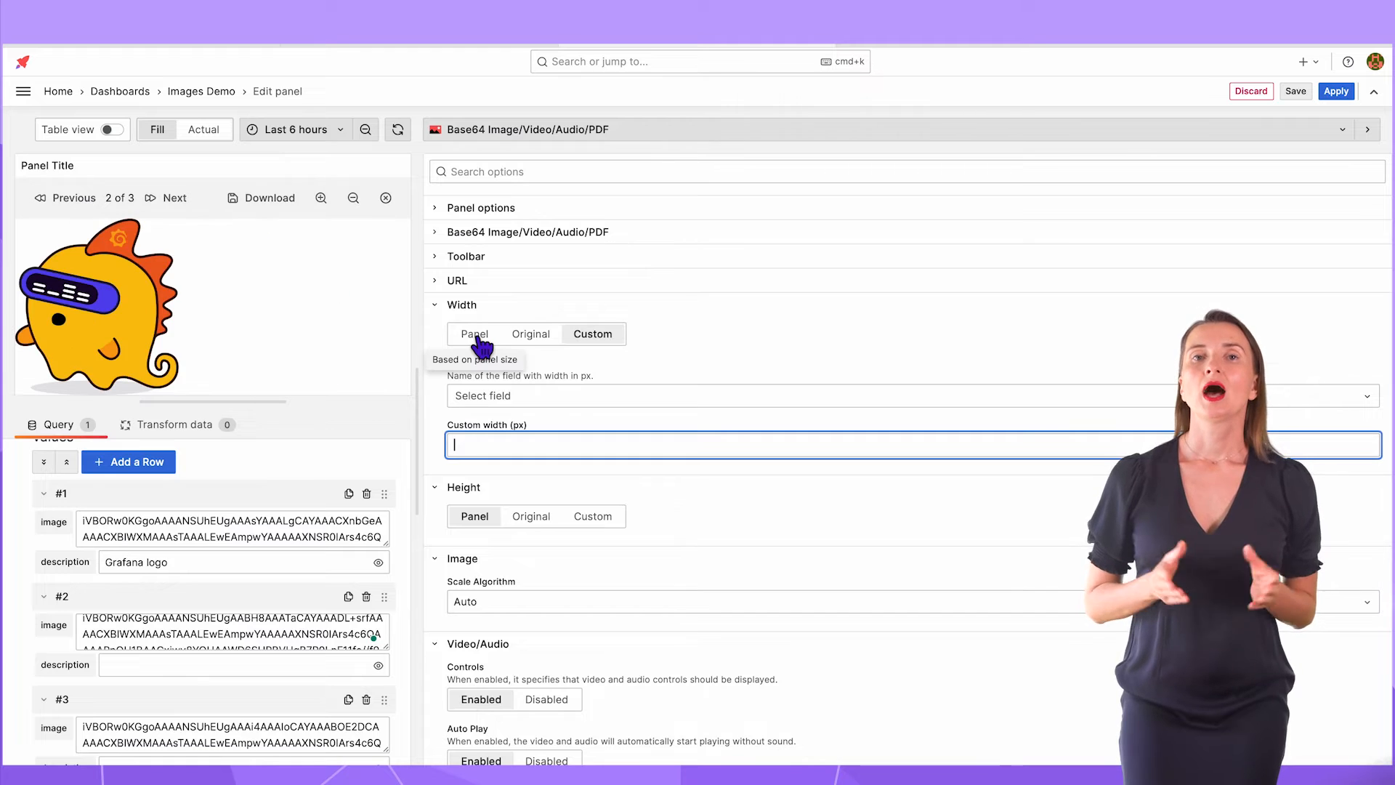
pyautogui.click(474, 334)
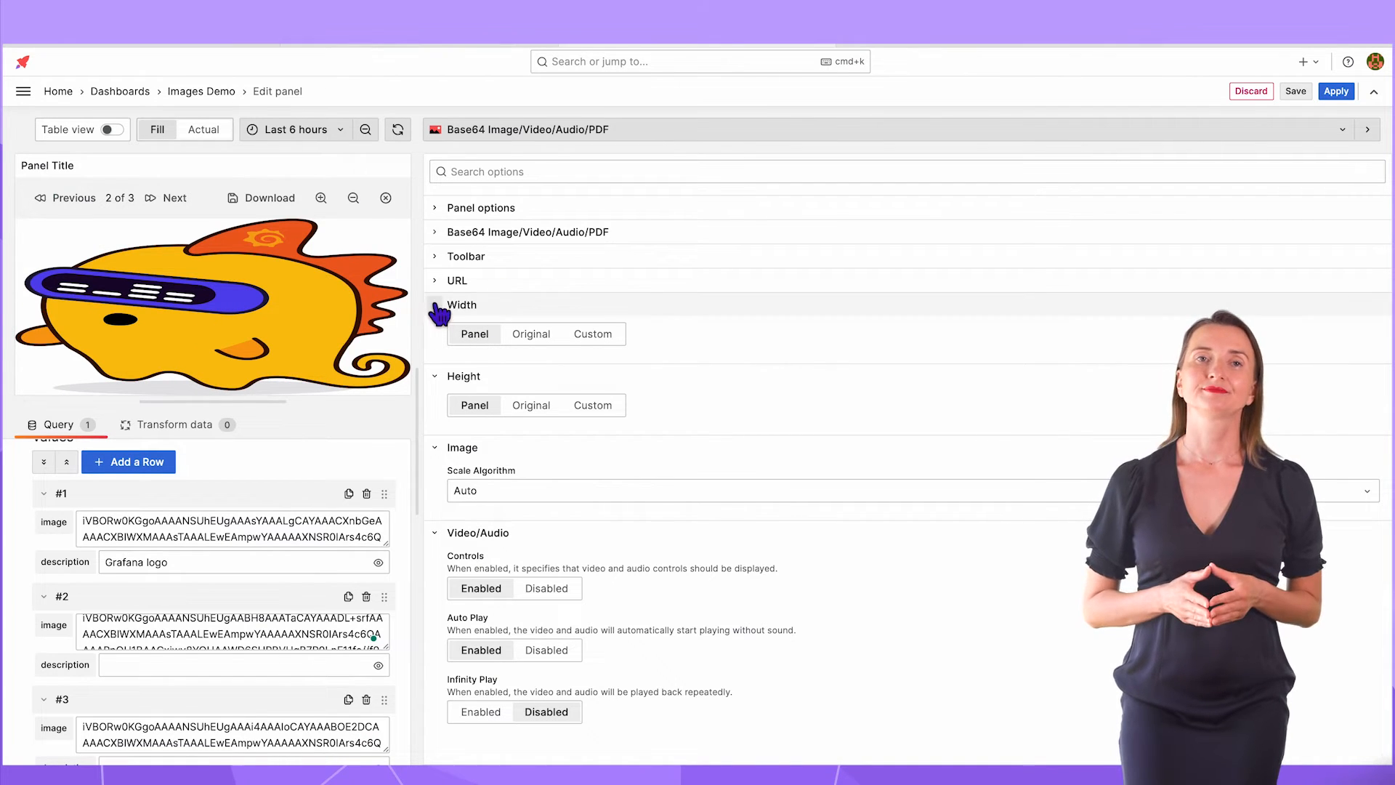
pyautogui.click(462, 304)
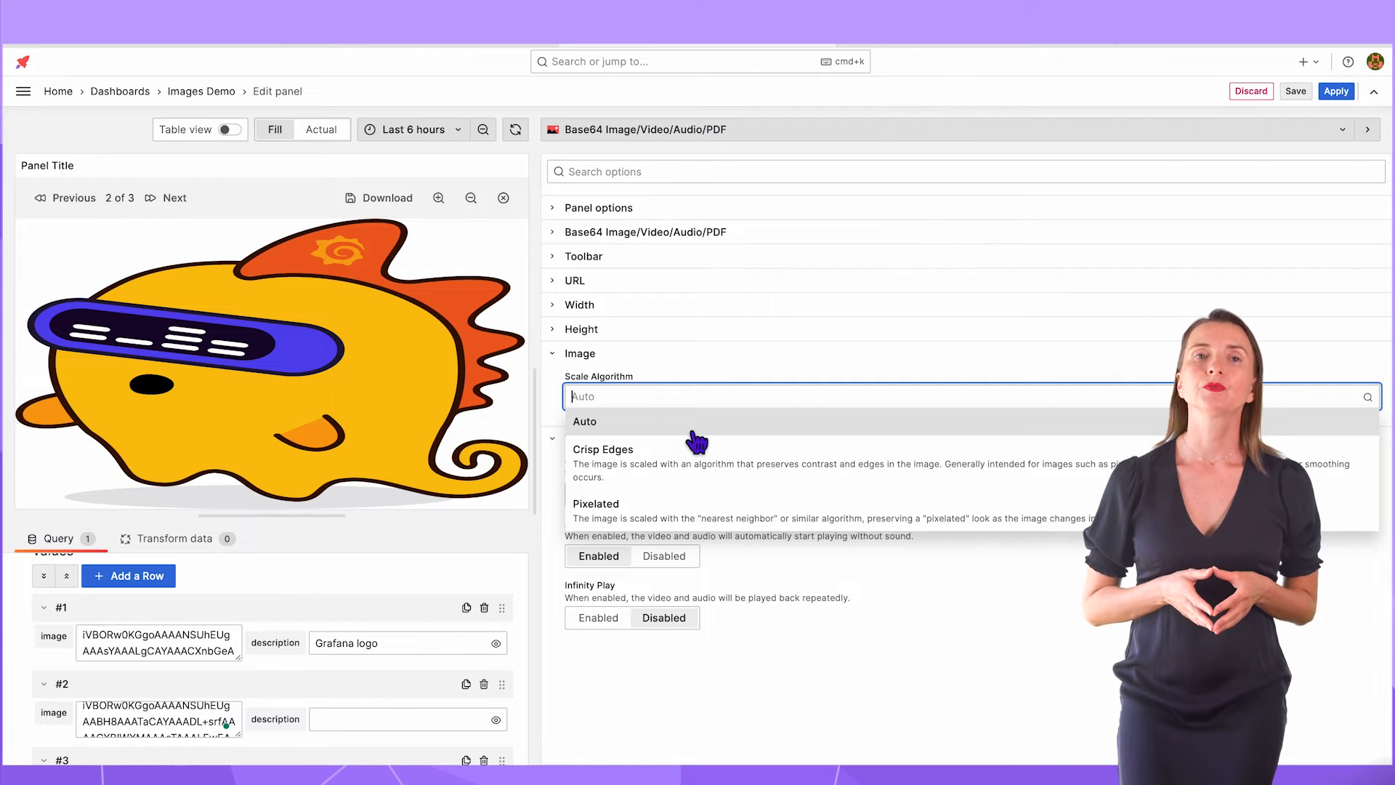
pyautogui.moveTo(715, 482)
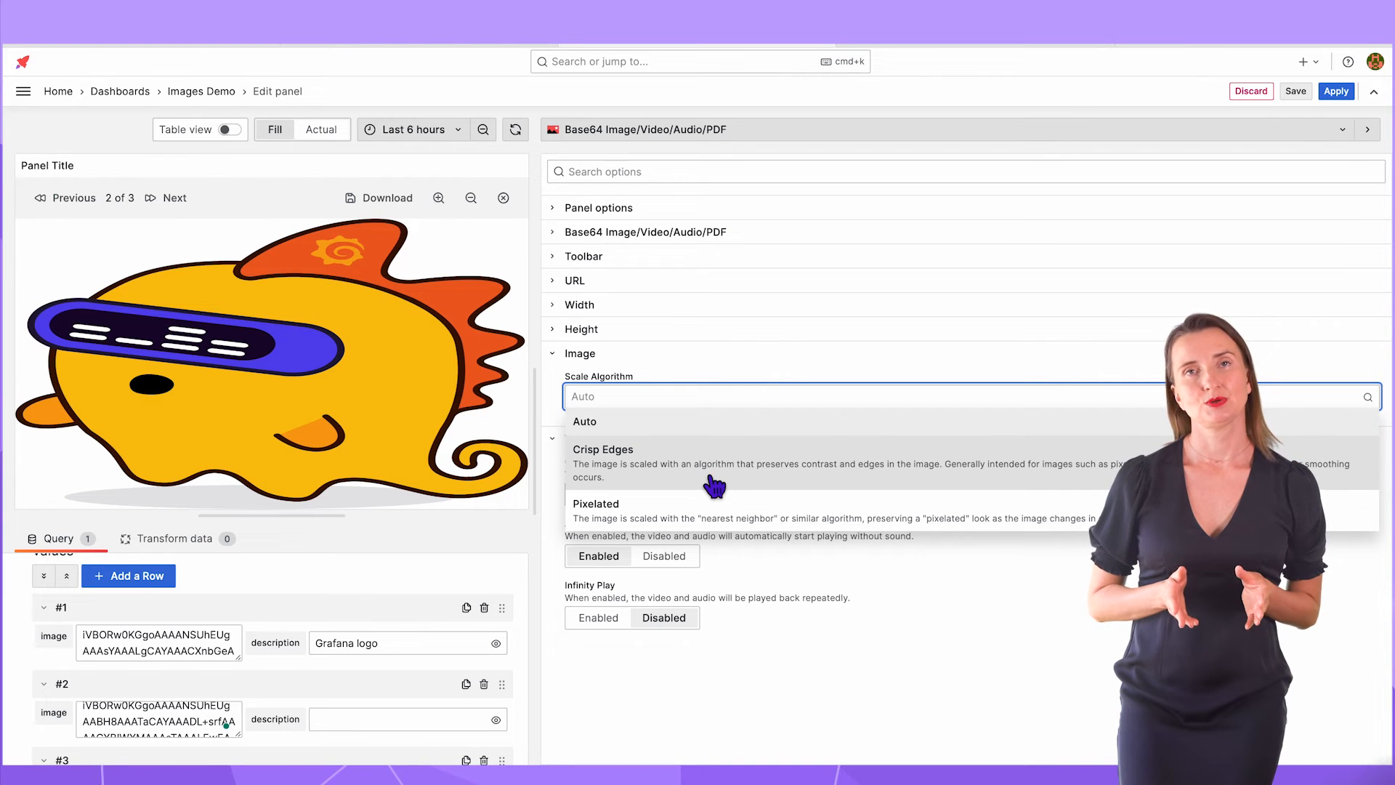
# - Scale images with the Crisp Edges algorithm and add a fourth 'low res' image row
pyautogui.click(603, 449)
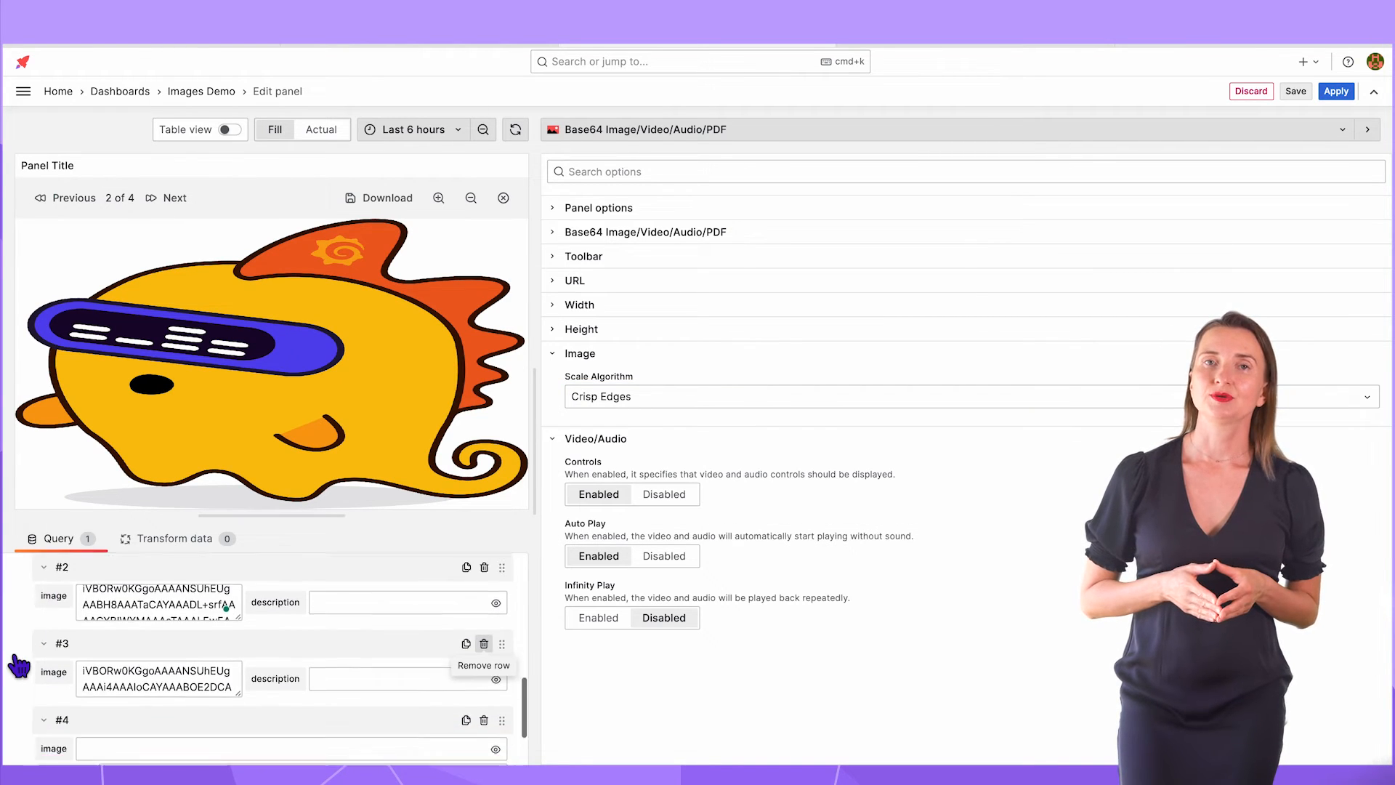
pyautogui.click(484, 642)
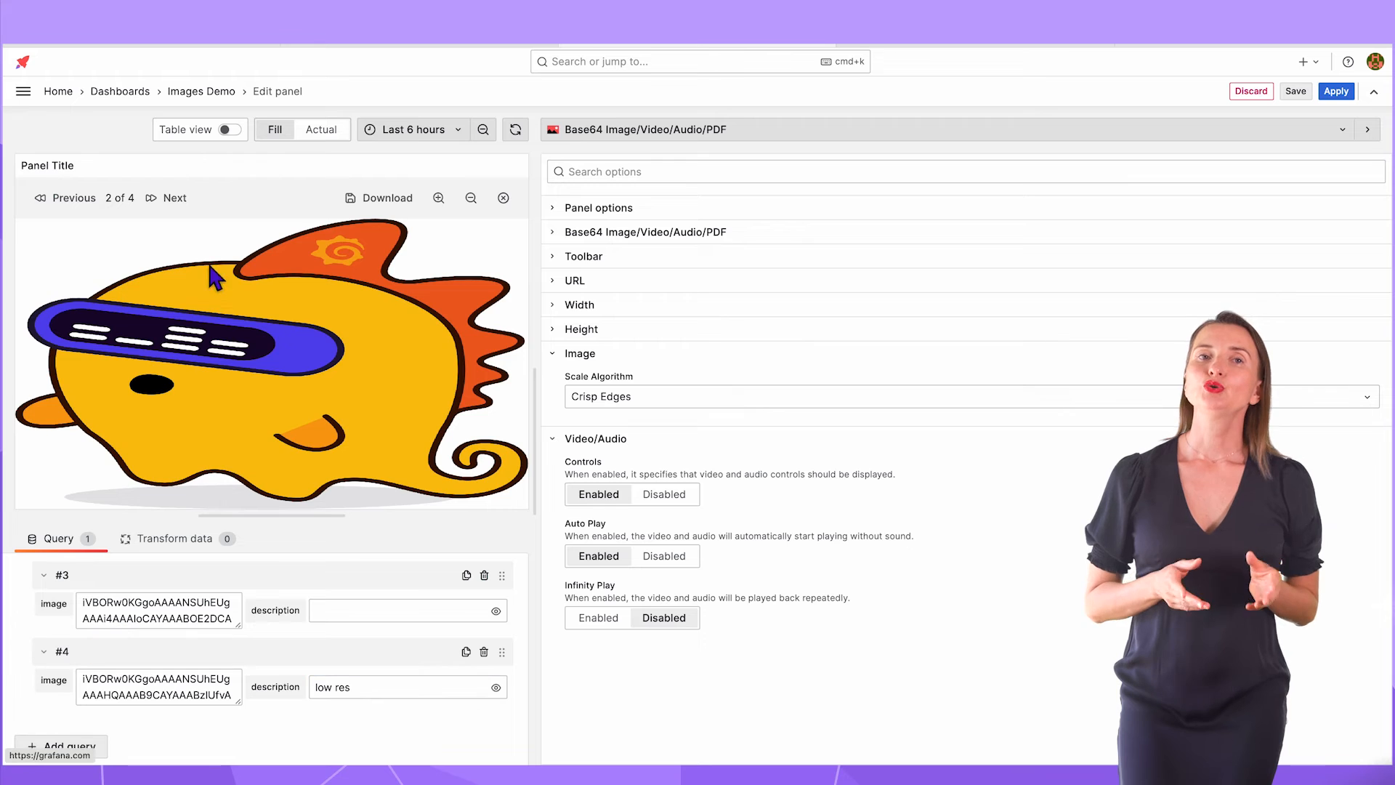
pyautogui.click(175, 197)
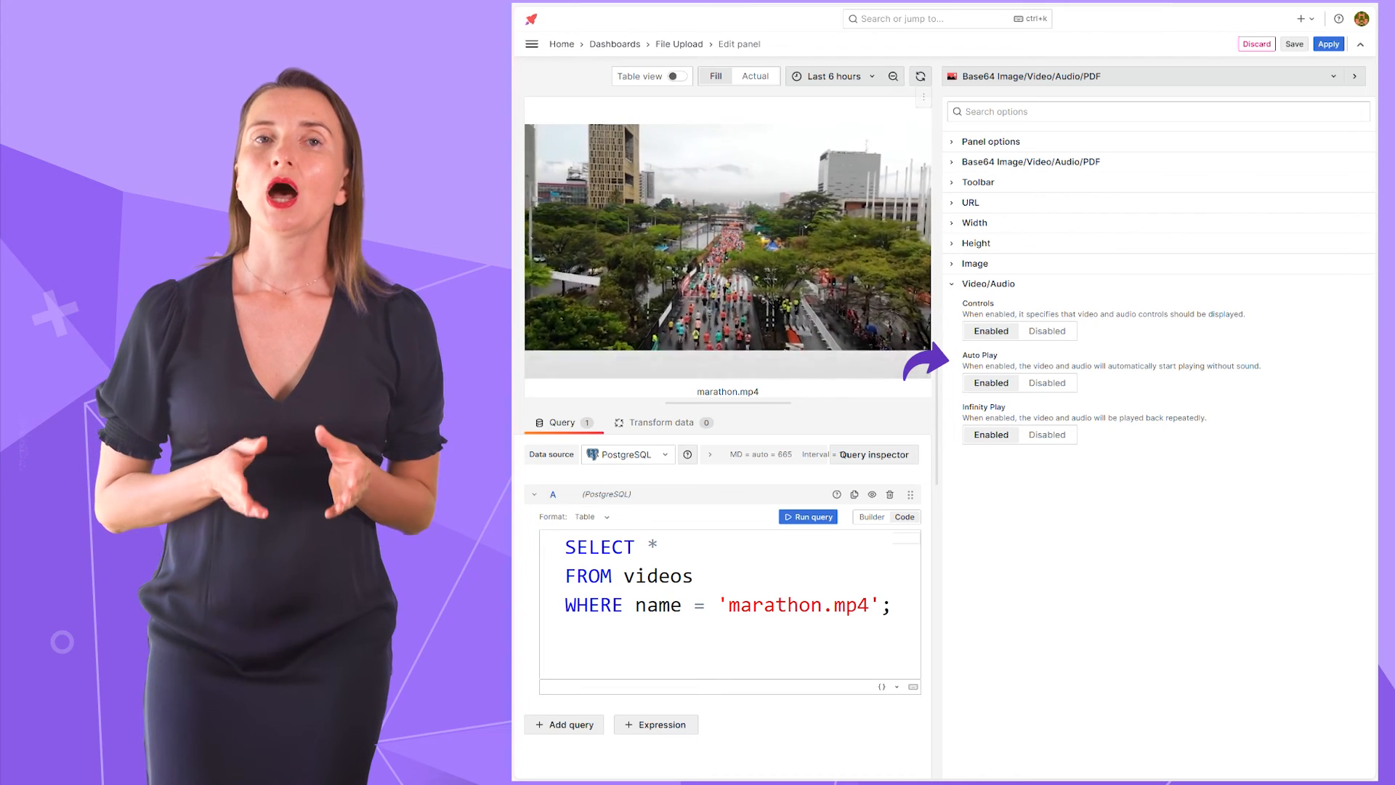
# - Set video Controls to Disabled while keeping Auto Play and Infinity Play enabled
pyautogui.click(1047, 332)
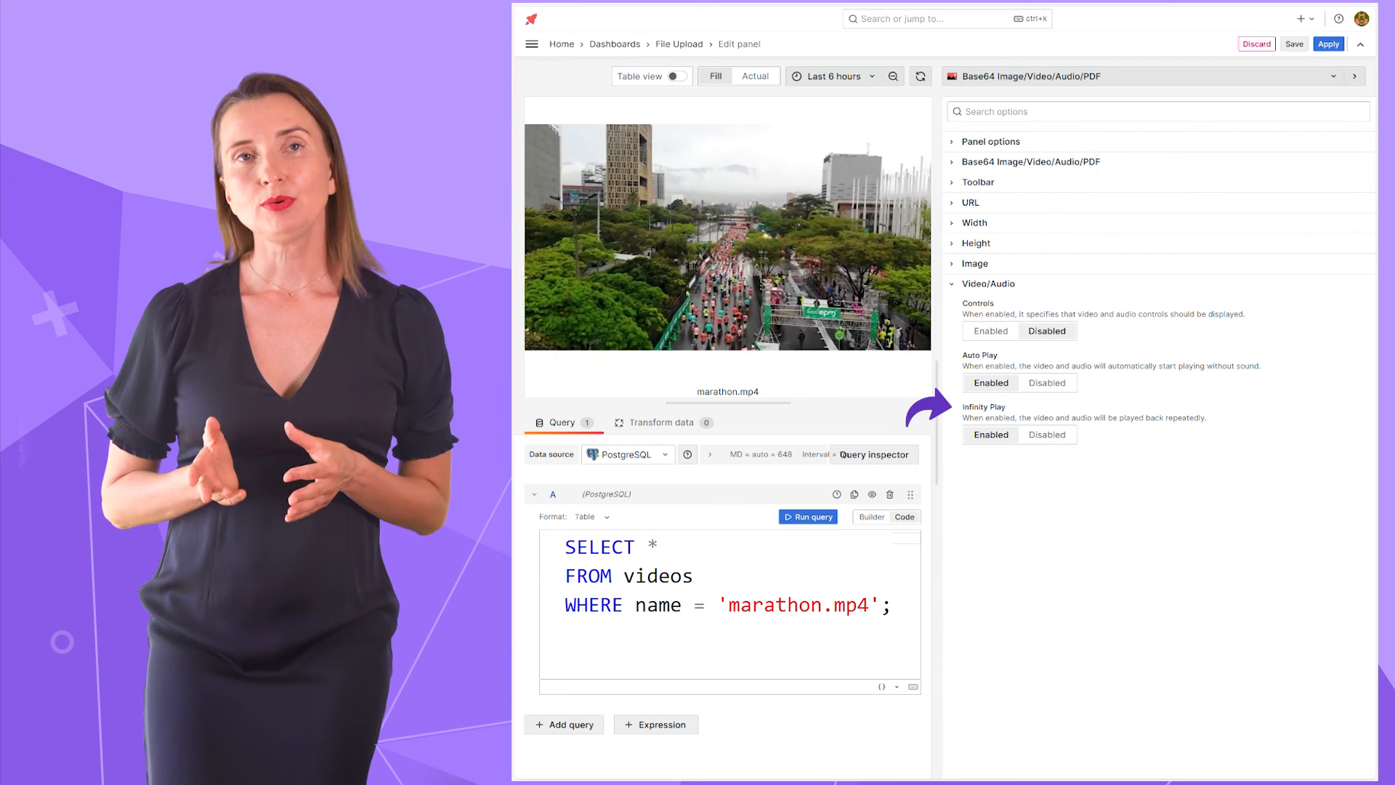
pyautogui.click(989, 330)
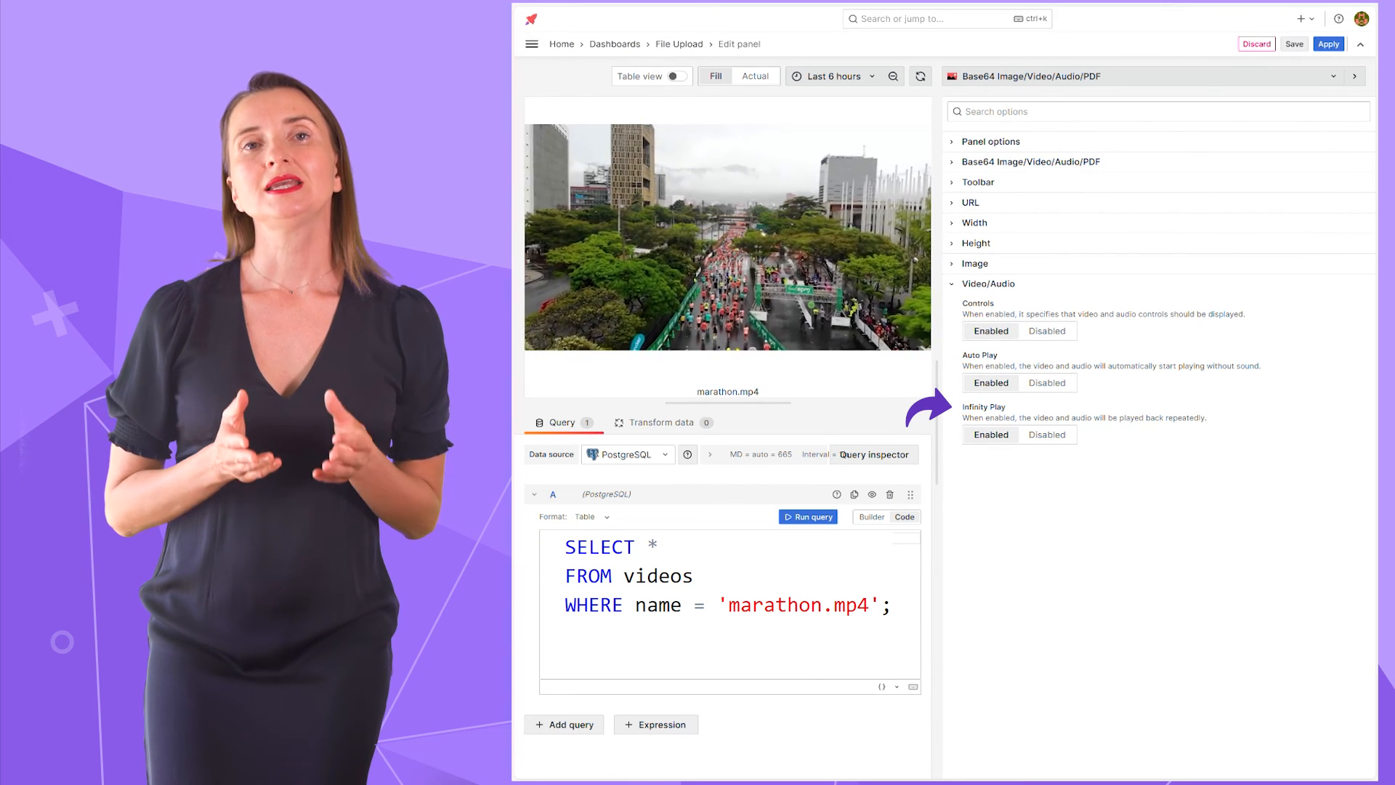